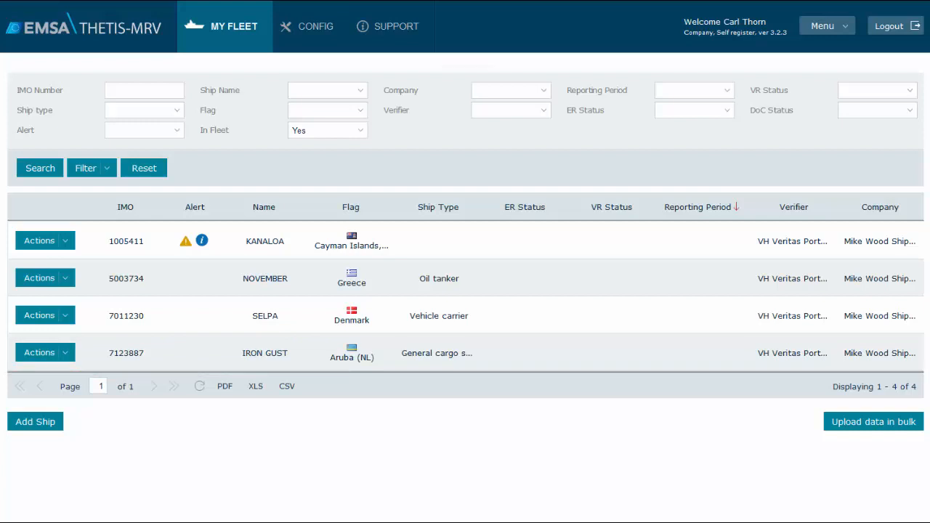
pyautogui.moveTo(244, 454)
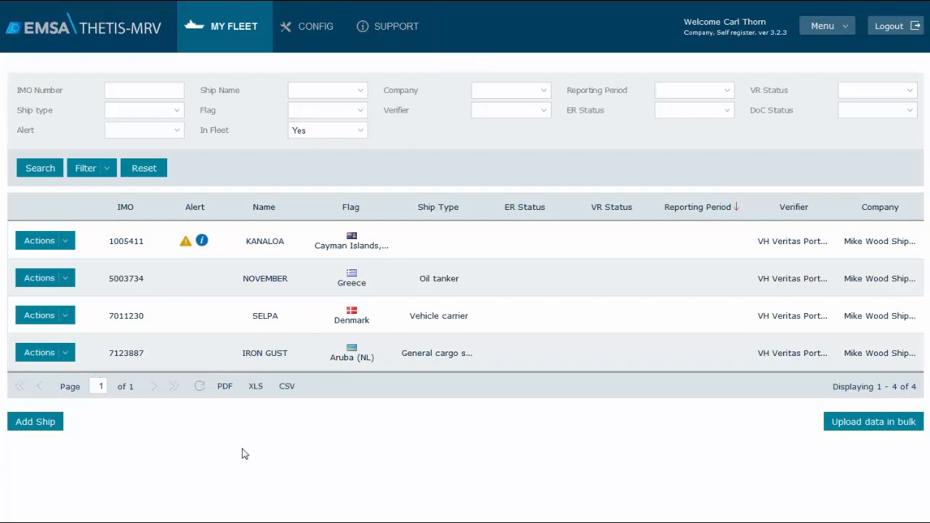
# Open IRON GUST's ship record via Actions > Ship > Edit on its My Fleet row.
pyautogui.click(39, 353)
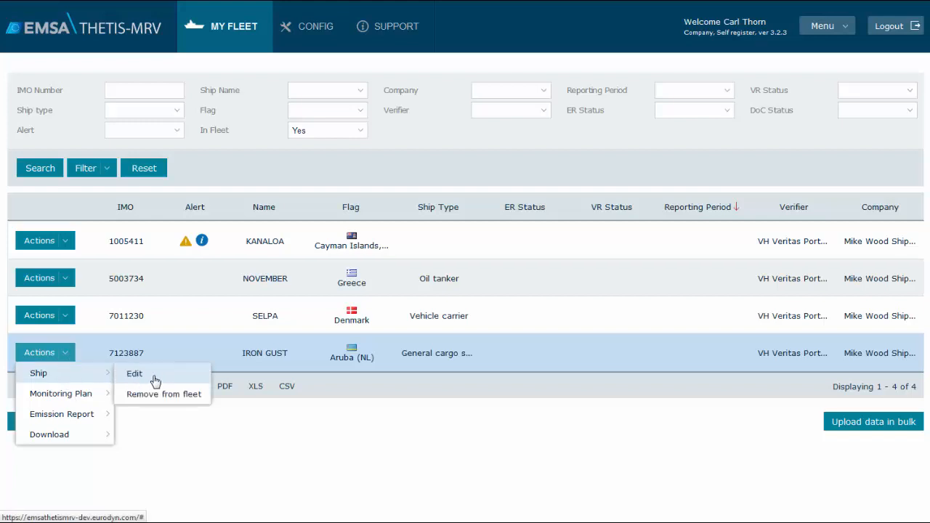
pyautogui.moveTo(61, 414)
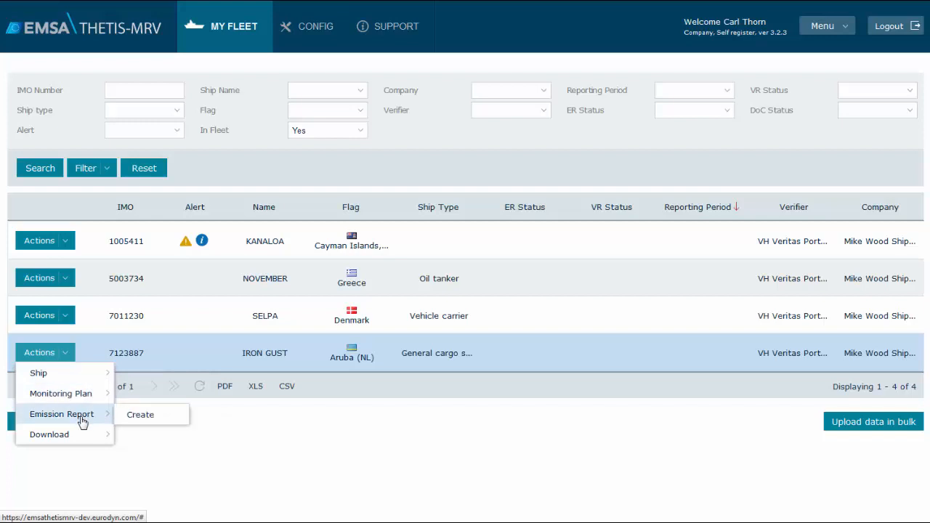
pyautogui.moveTo(139, 414)
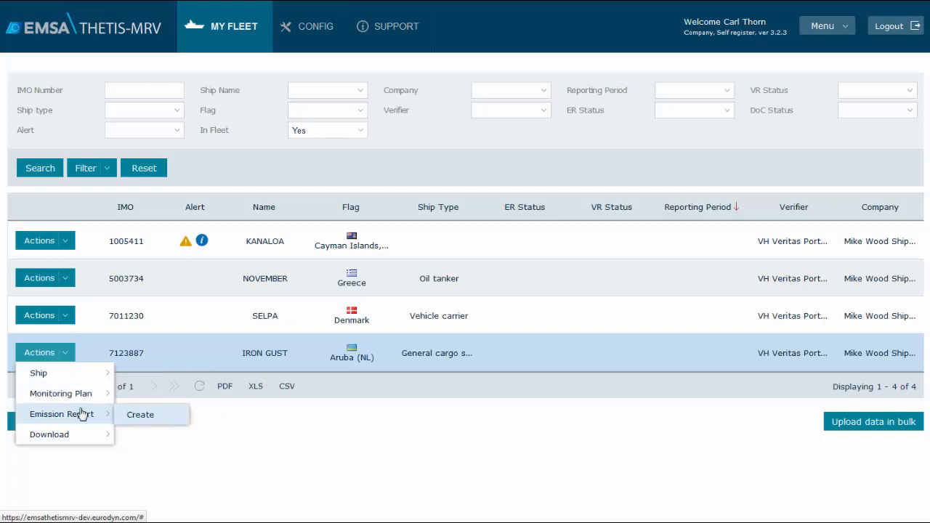
pyautogui.click(139, 414)
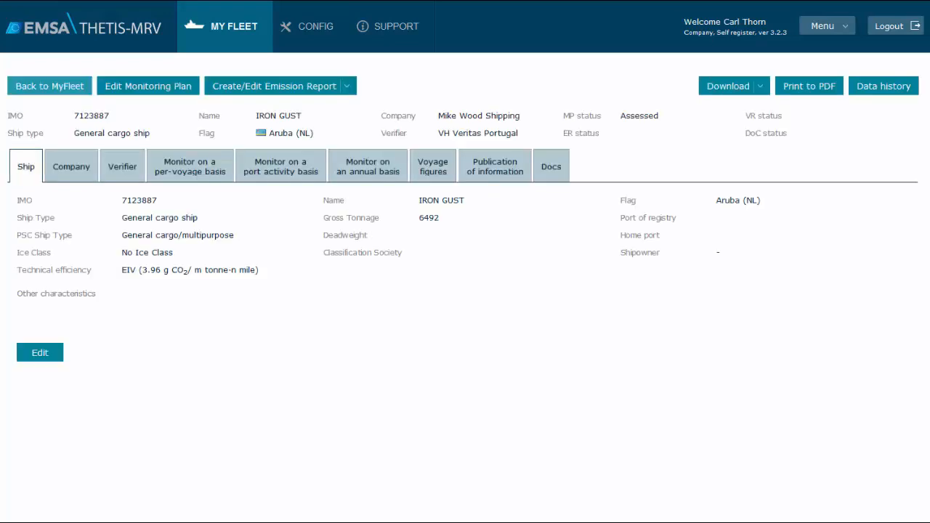
# Show IRON GUST's per-voyage monitoring tab and start a new voyage emission entry.
pyautogui.click(275, 86)
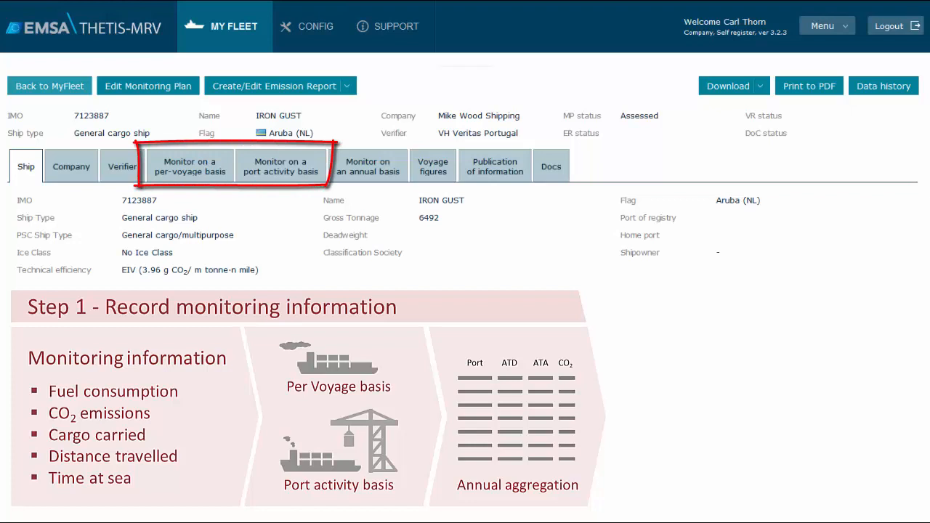
pyautogui.click(368, 166)
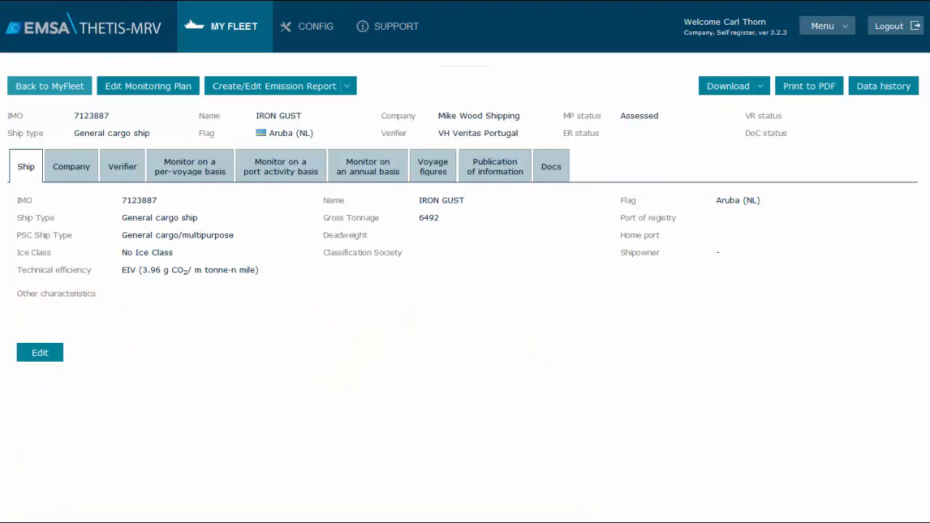
pyautogui.moveTo(190, 172)
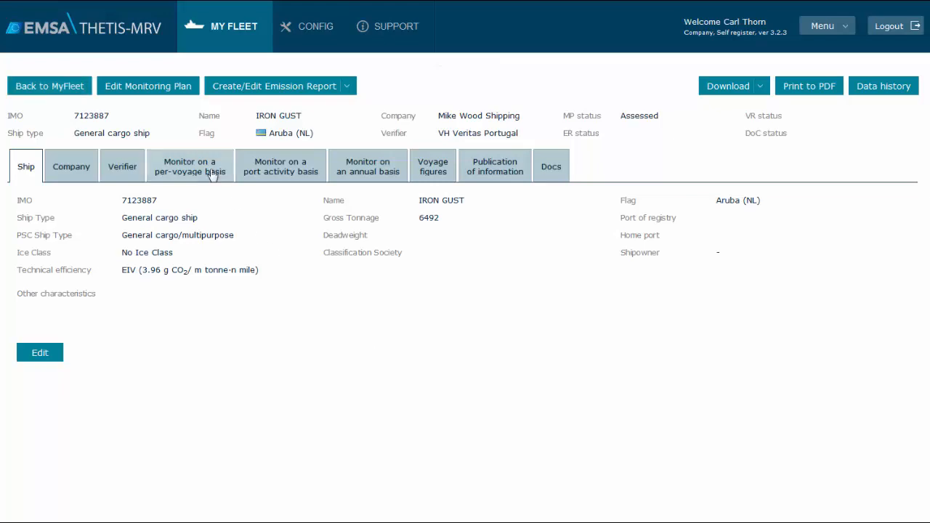
pyautogui.click(189, 166)
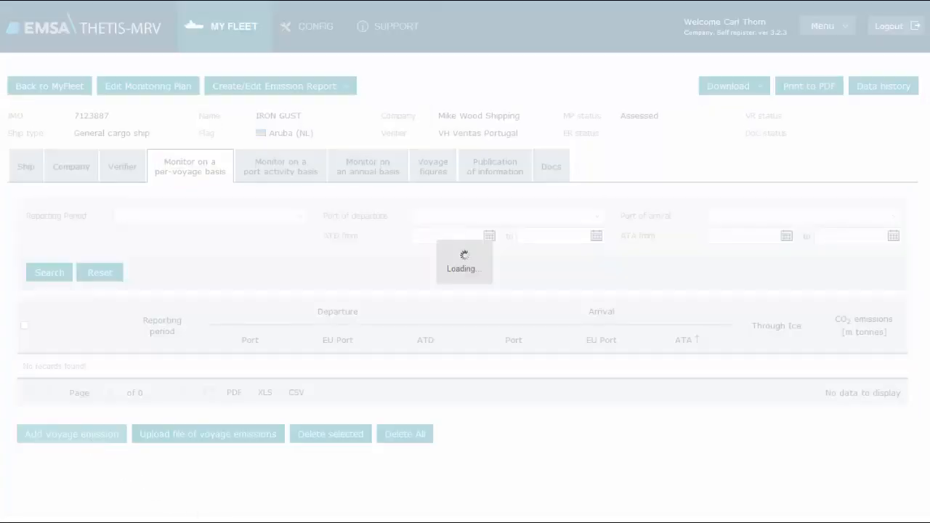
pyautogui.click(71, 433)
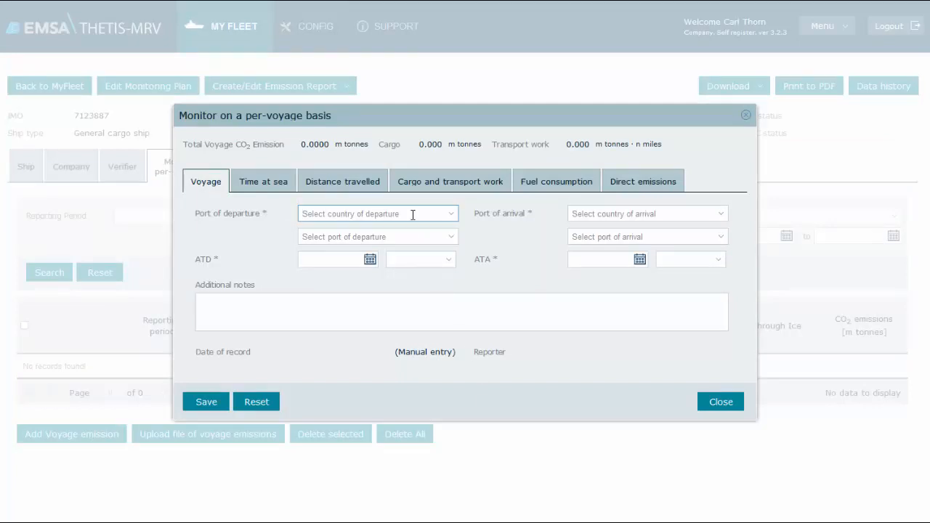
# Set departure Brazil / Rio de Janeiro on 10-11-2017 and arrival Portugal / Lisbon (PT).
pyautogui.click(377, 213)
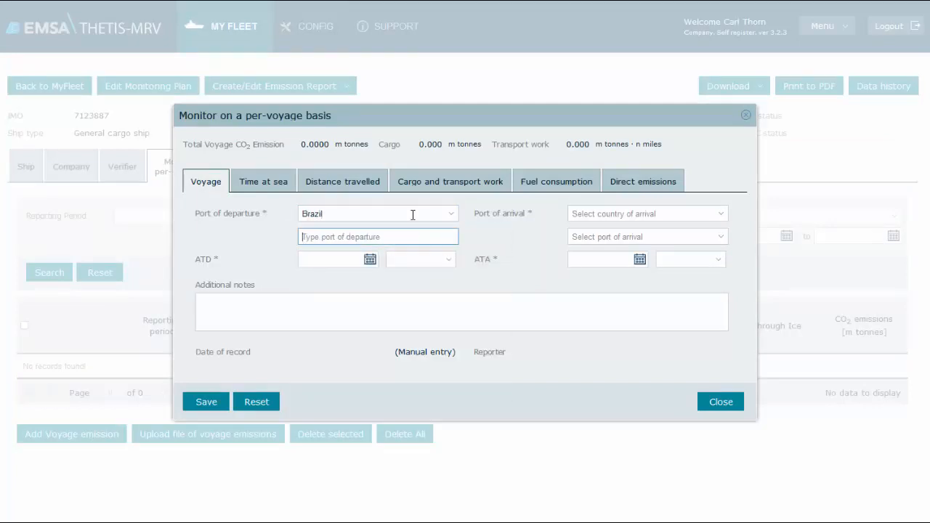
pyautogui.write('Rio de Janeiro')
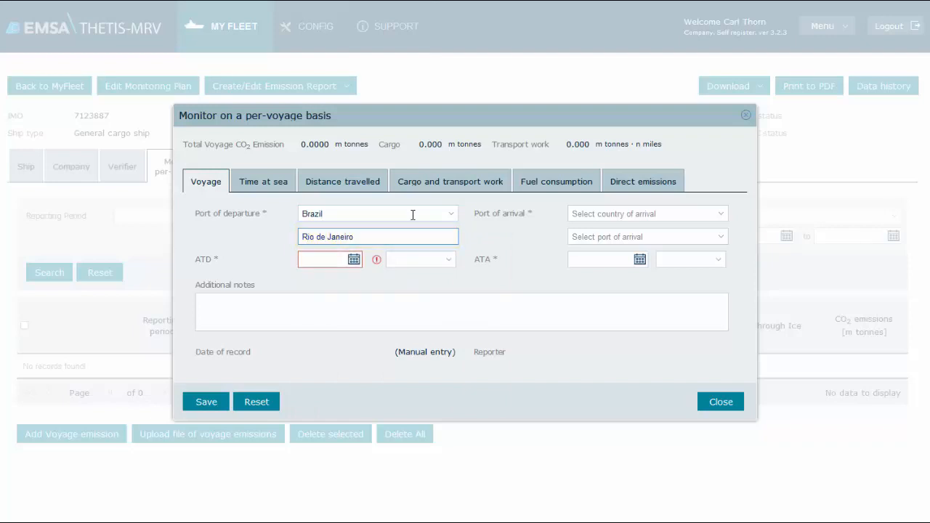
pyautogui.write('10-11-2017')
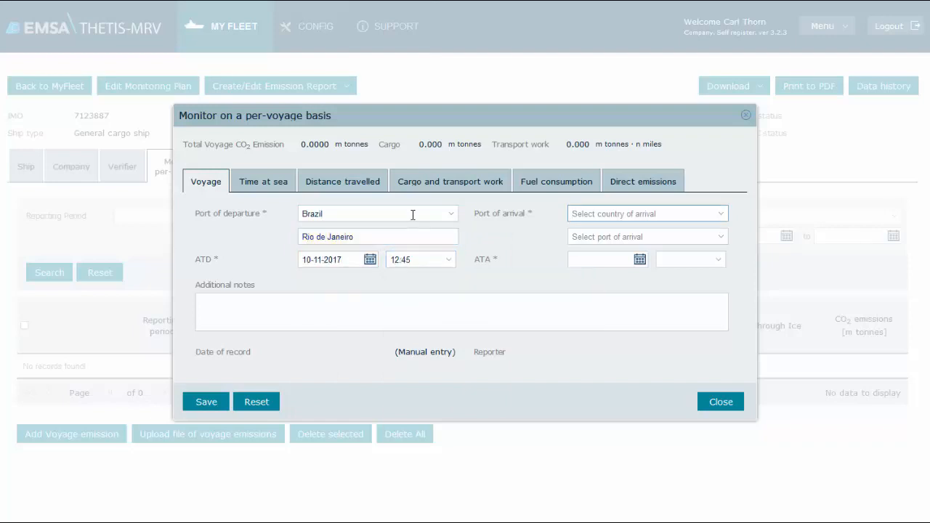
pyautogui.click(645, 213)
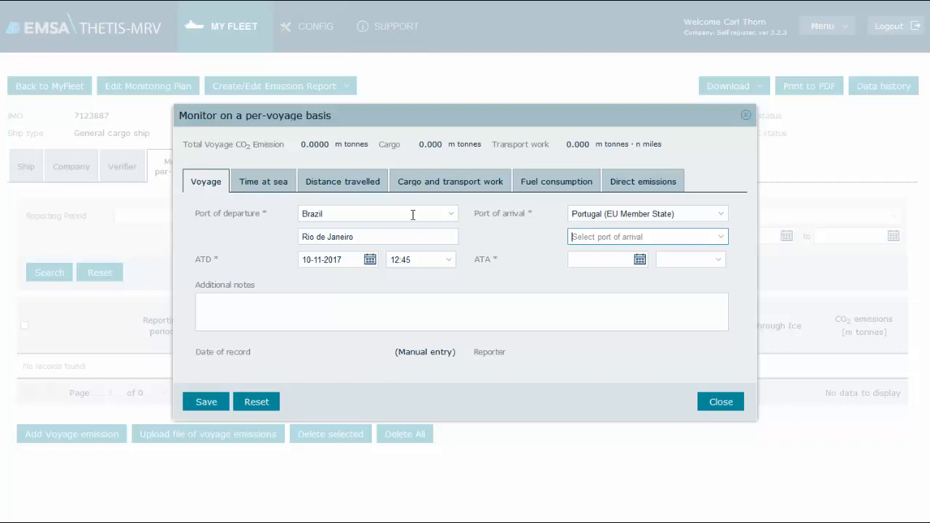
pyautogui.write('Lis')
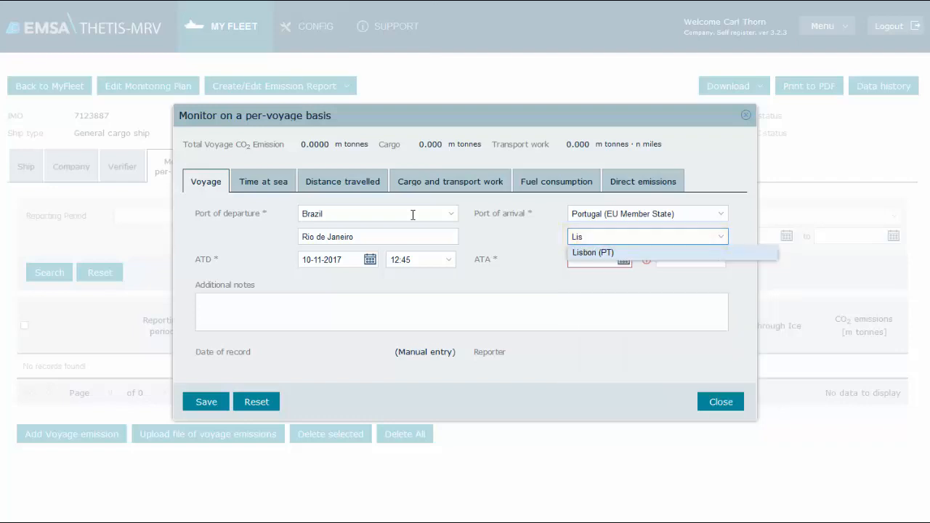
pyautogui.click(593, 253)
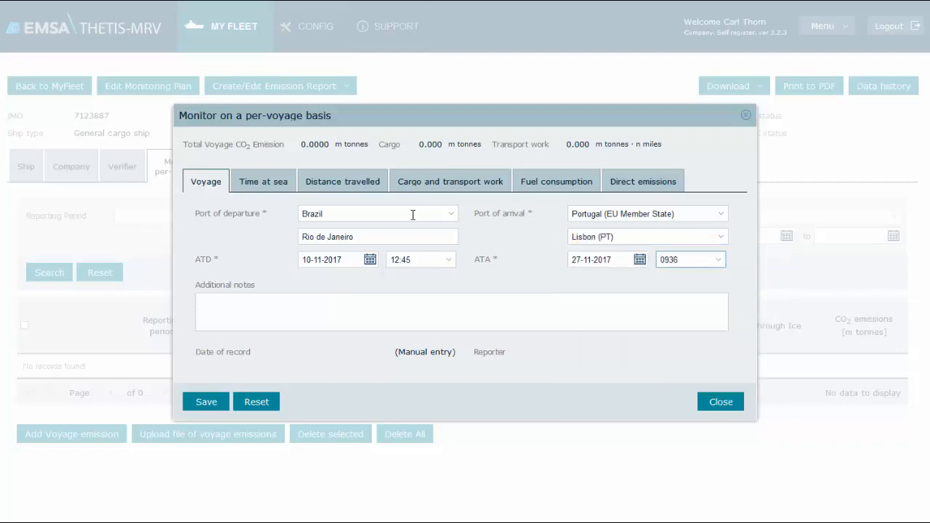
pyautogui.click(263, 180)
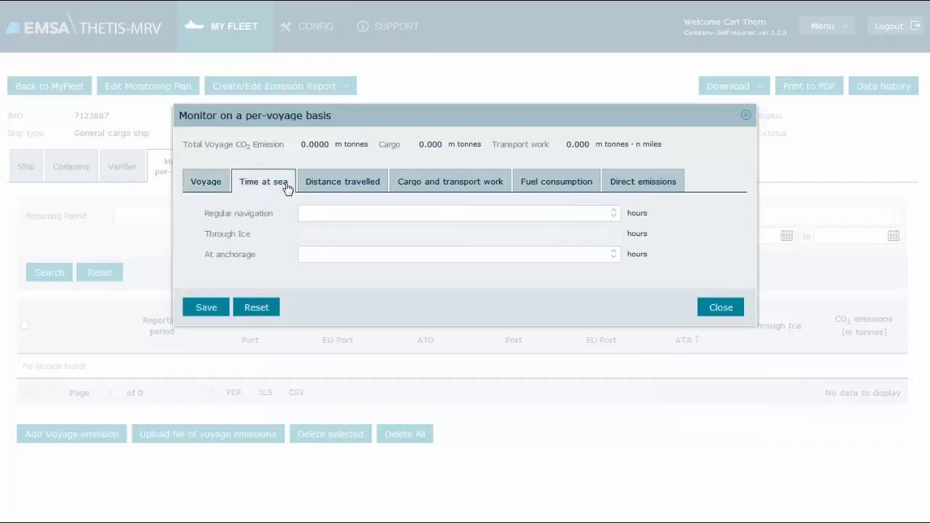
pyautogui.moveTo(338, 205)
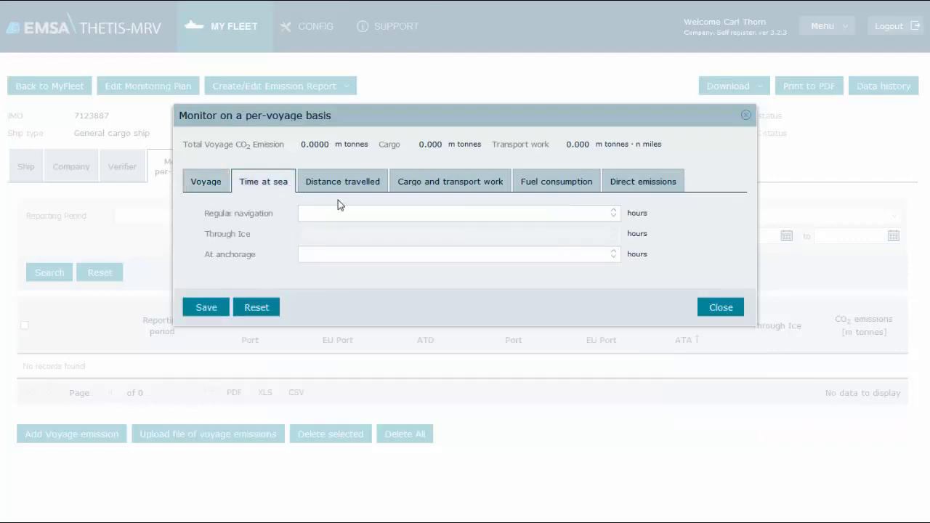
# Enter 352 hours of regular navigation and 12 hours at anchorage for time at sea.
pyautogui.click(458, 212)
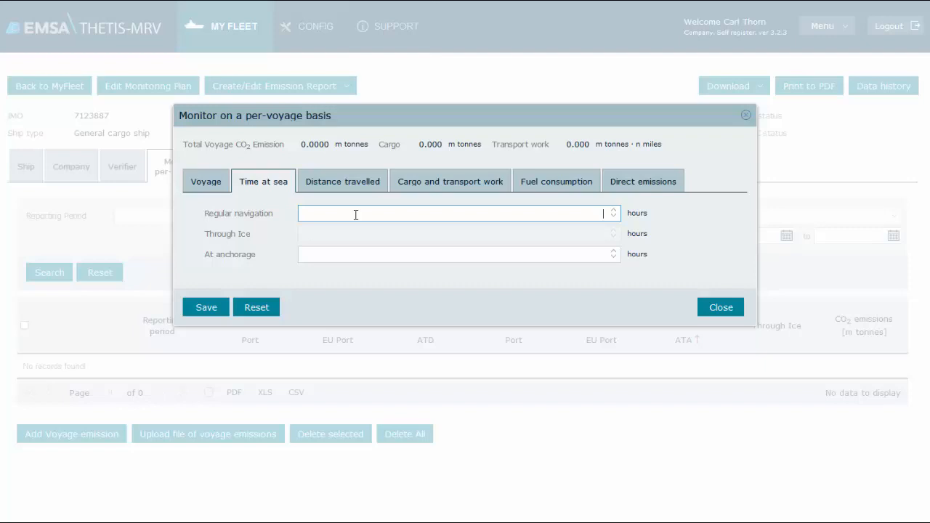
pyautogui.write('352')
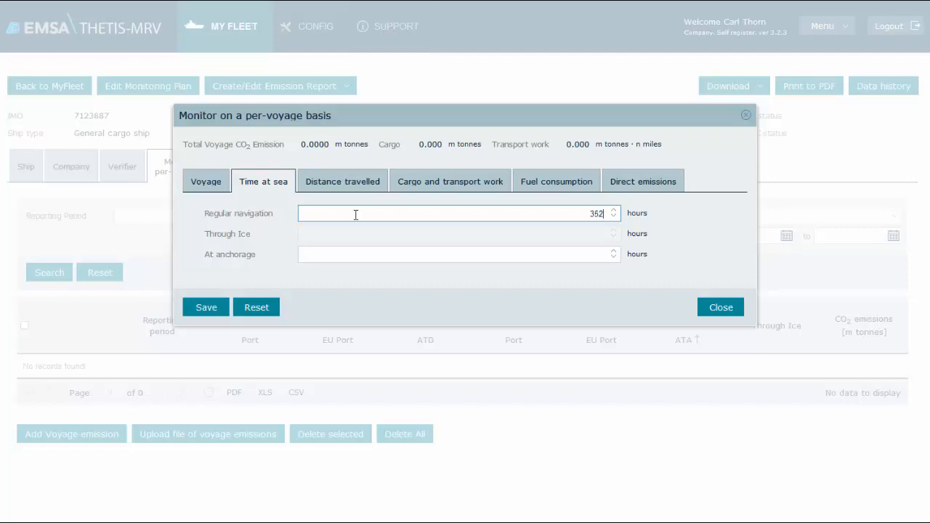
pyautogui.click(459, 252)
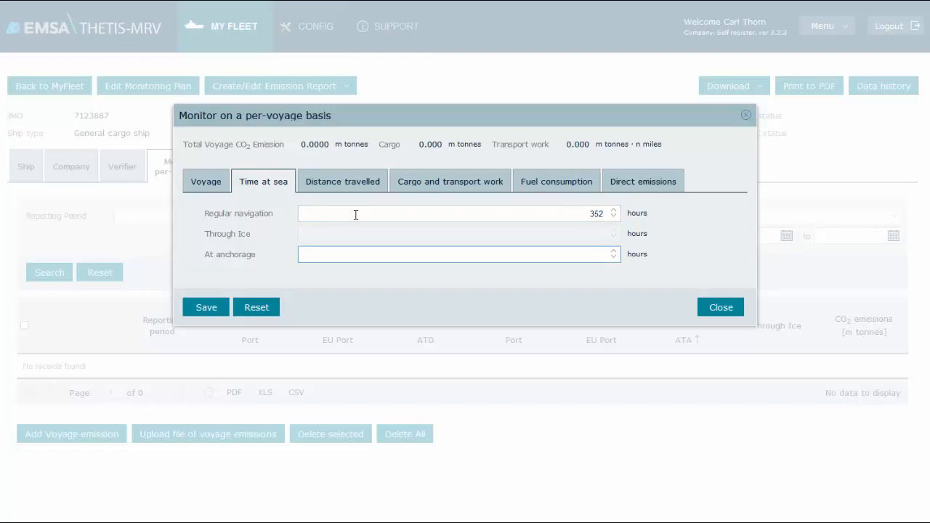
pyautogui.write('12')
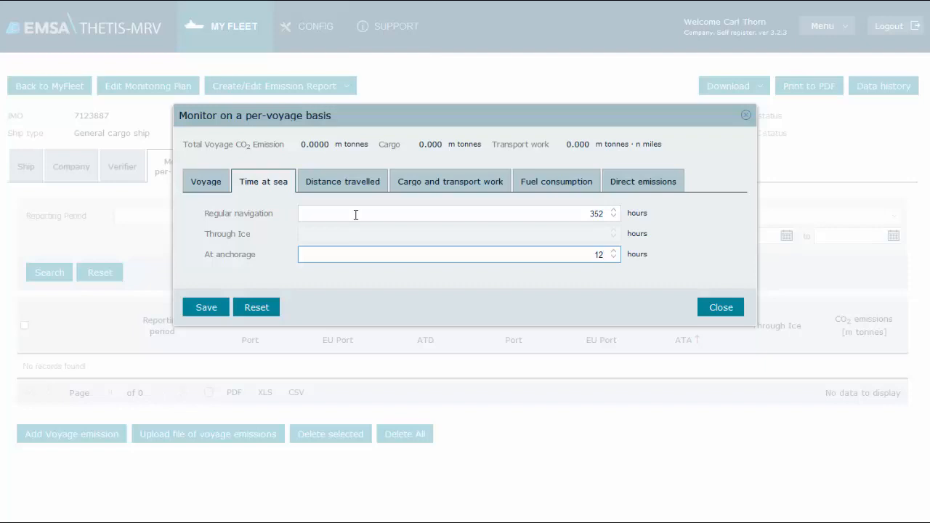
pyautogui.moveTo(377, 187)
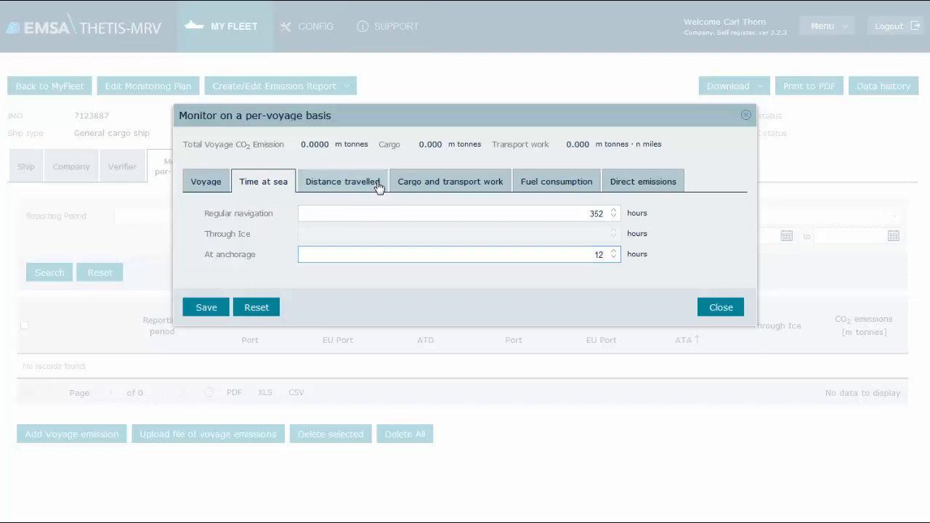
# Record 4225 nautical miles distance travelled and move to the cargo field.
pyautogui.click(343, 180)
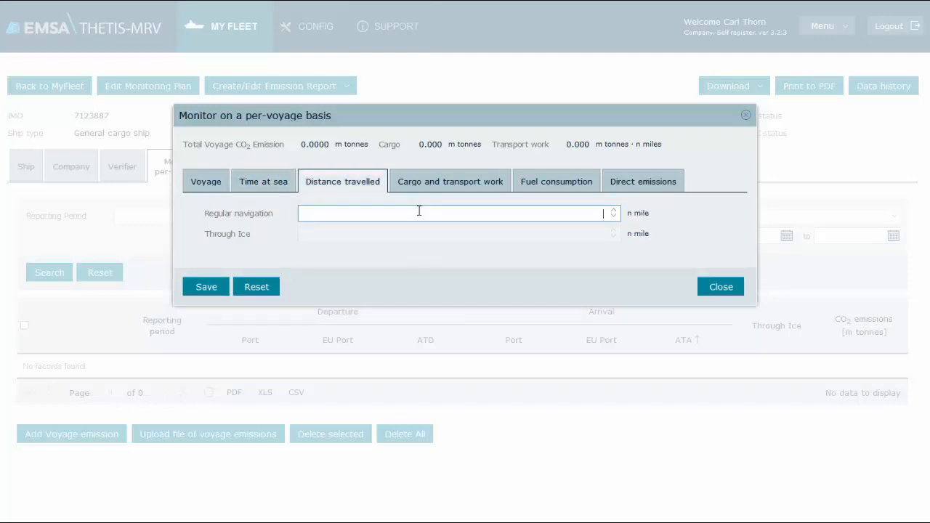
pyautogui.write('4225')
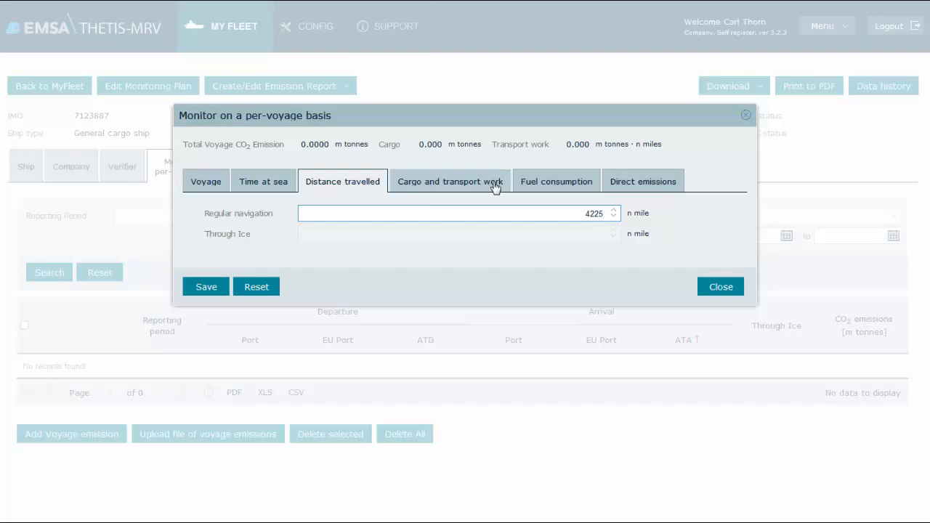
pyautogui.click(450, 180)
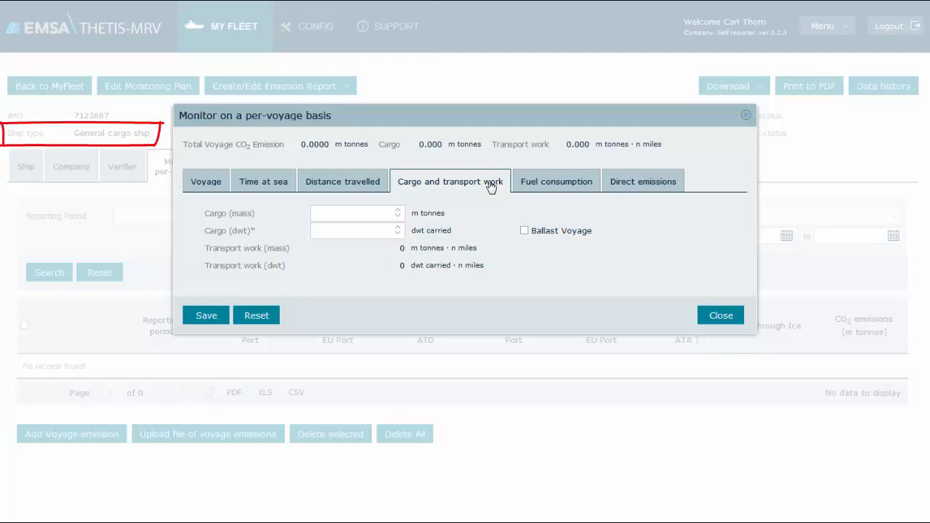
pyautogui.click(356, 229)
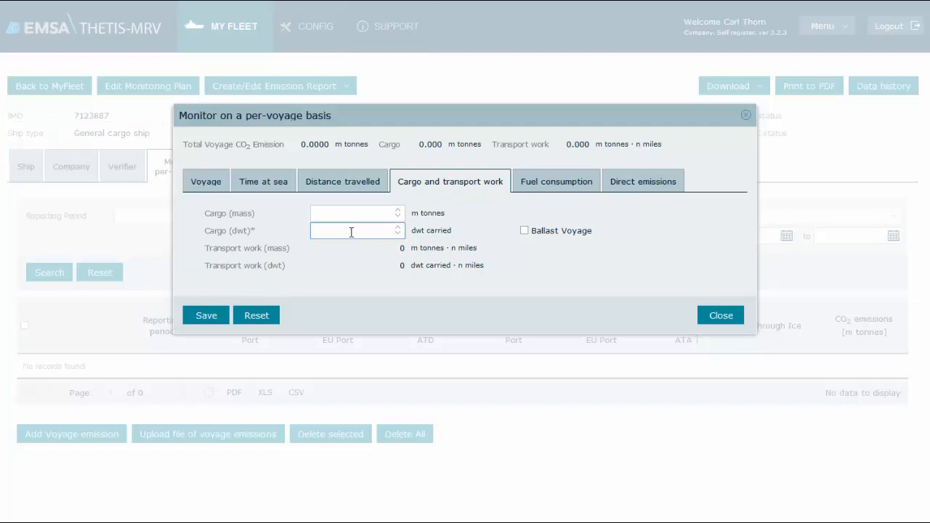
# Enter 5725 dwt cargo carried and start adding a fuel consumption entry.
pyautogui.write('5')
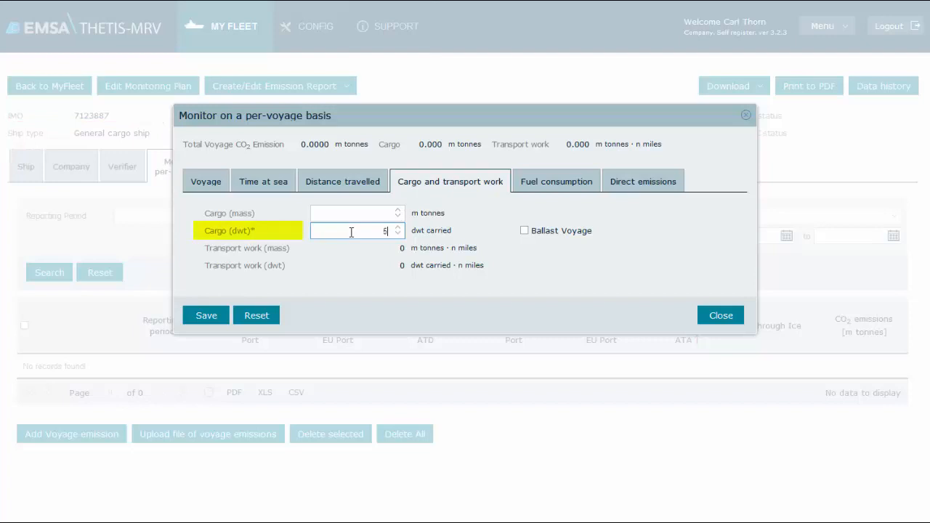
pyautogui.write('725')
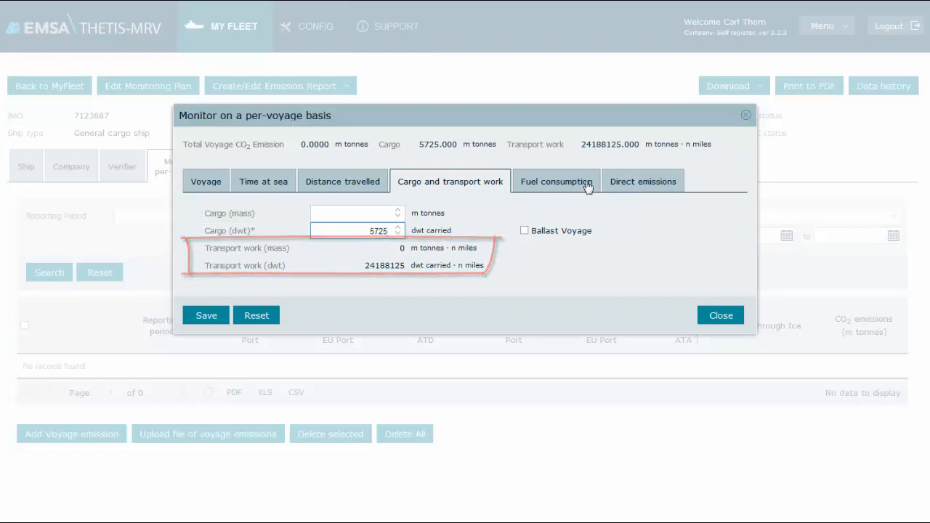
pyautogui.click(555, 180)
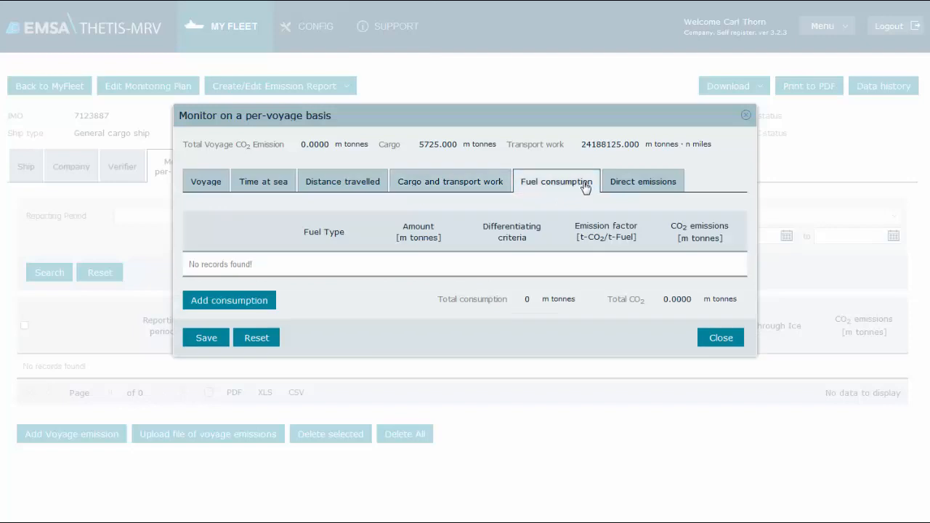
pyautogui.moveTo(574, 186)
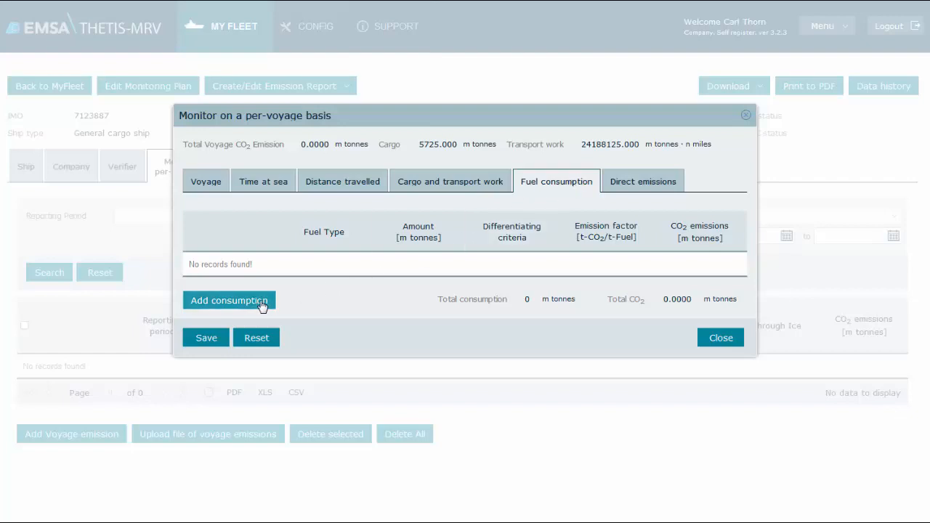
pyautogui.click(229, 299)
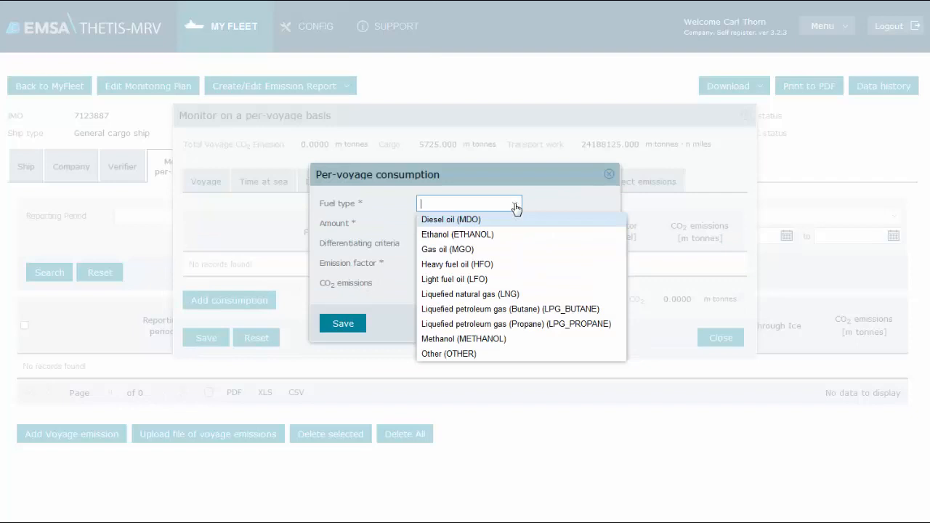
# Save a Heavy fuel oil (HFO) consumption of 1408 measured in m³, giving 4209.1315 t CO2.
pyautogui.click(456, 265)
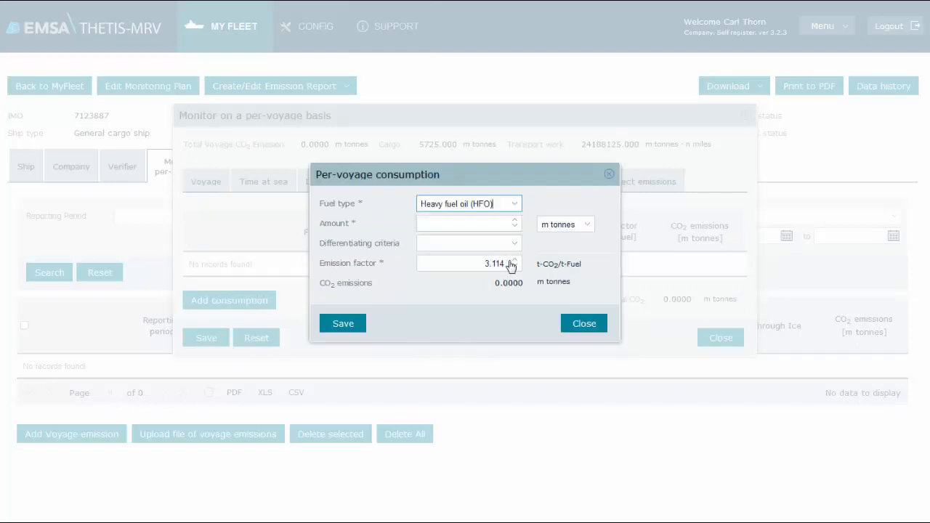
pyautogui.click(563, 224)
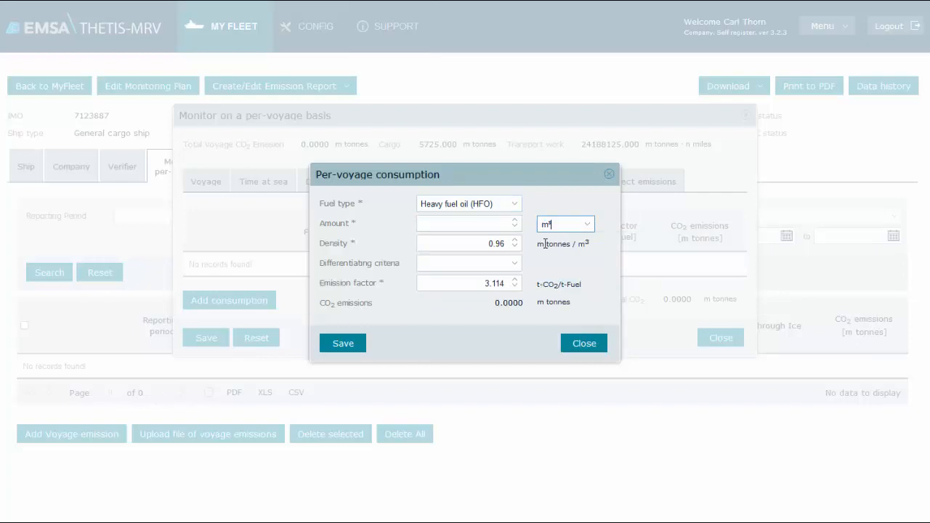
pyautogui.write('1408')
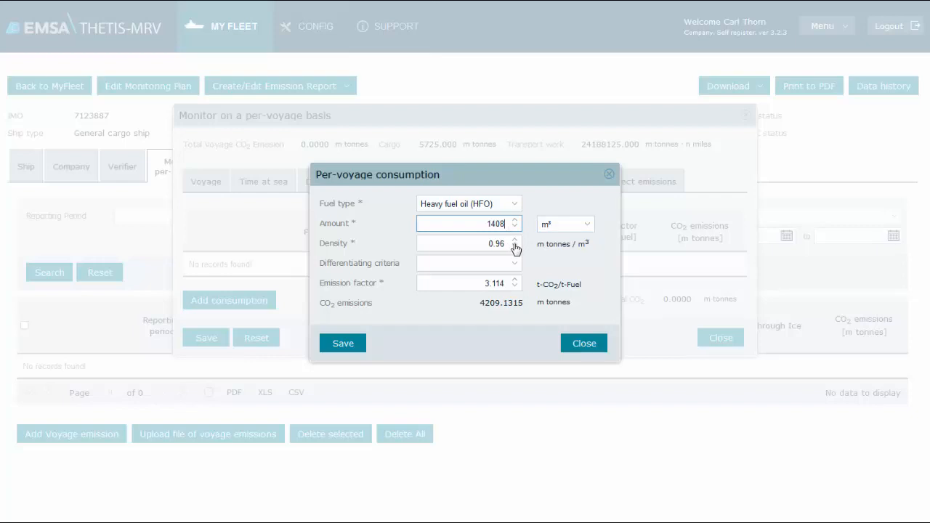
pyautogui.click(465, 244)
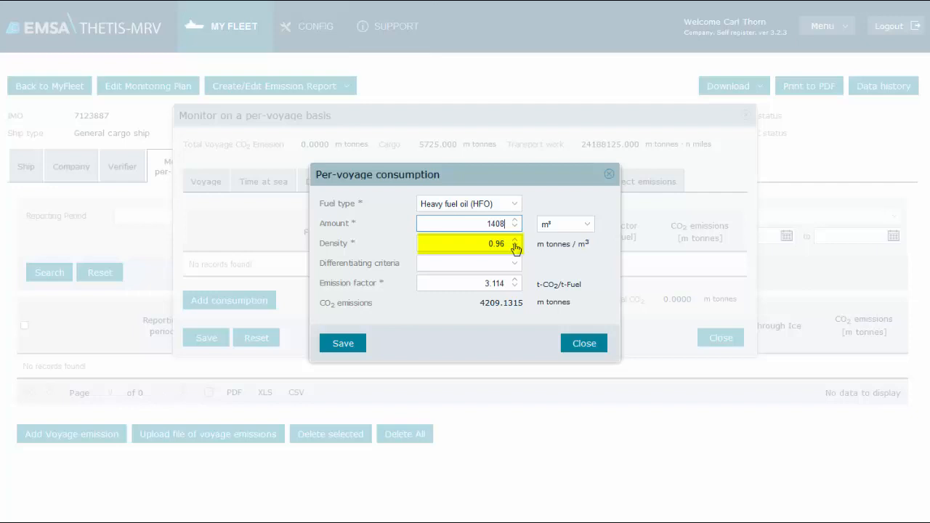
pyautogui.click(465, 263)
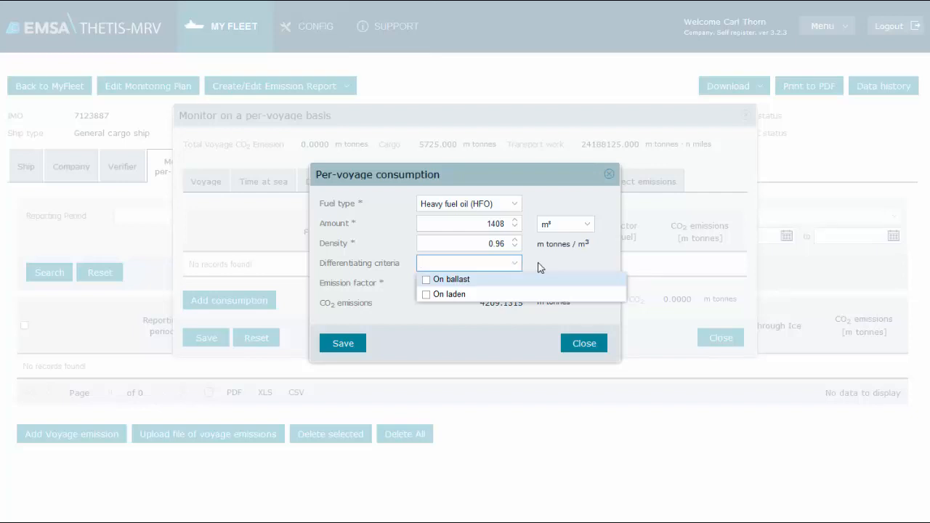
pyautogui.moveTo(537, 268)
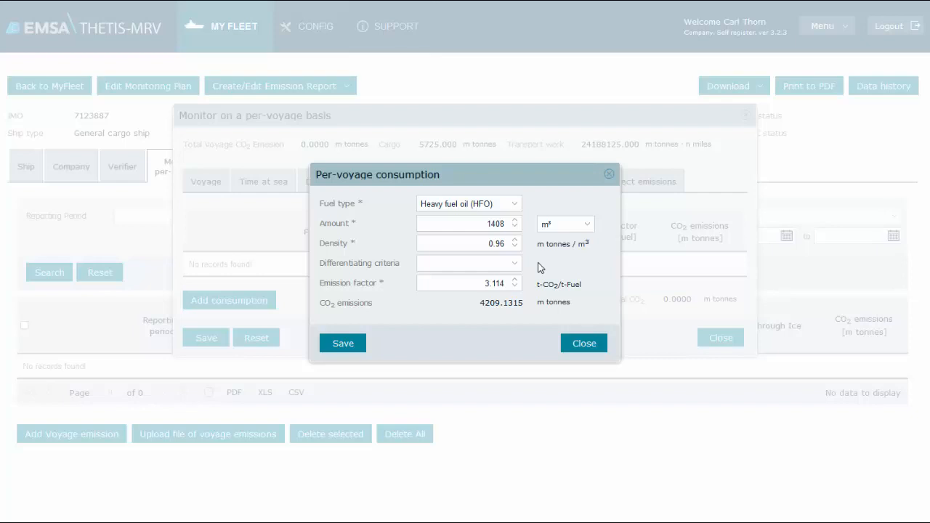
pyautogui.moveTo(532, 273)
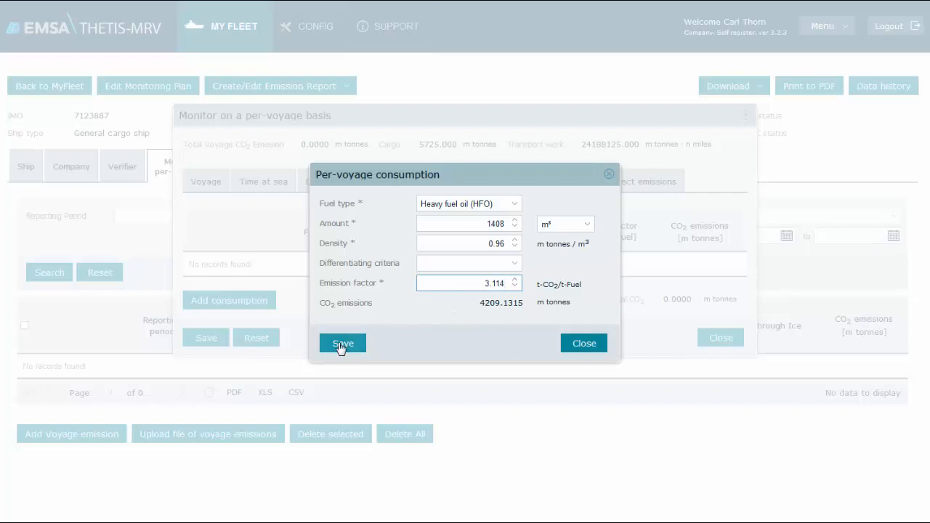
pyautogui.click(341, 343)
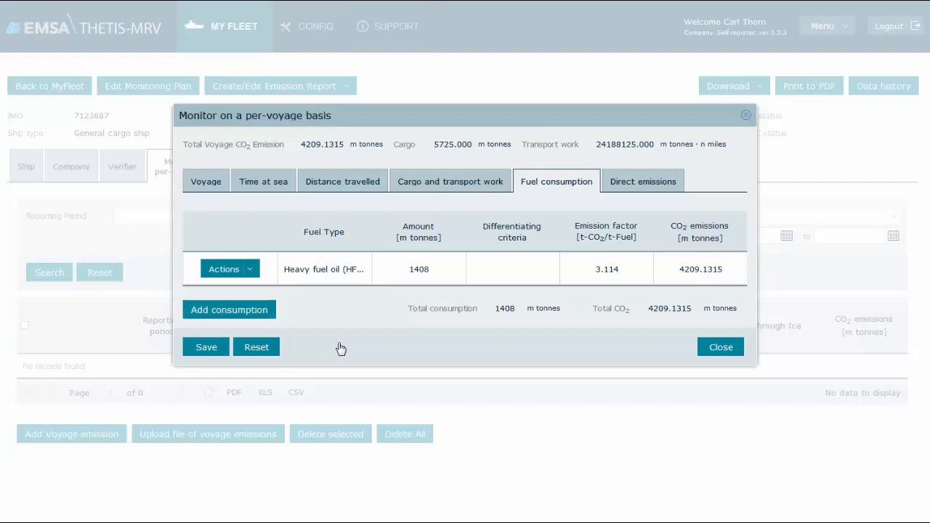
pyautogui.moveTo(661, 183)
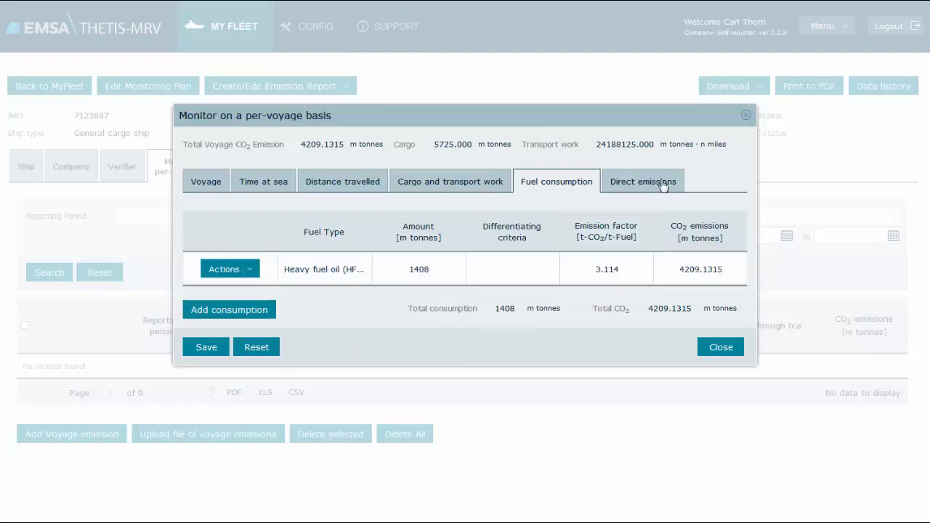
# Review direct emissions without adding a measurement, then save the Rio de Janeiro–Lisbon voyage.
pyautogui.click(642, 180)
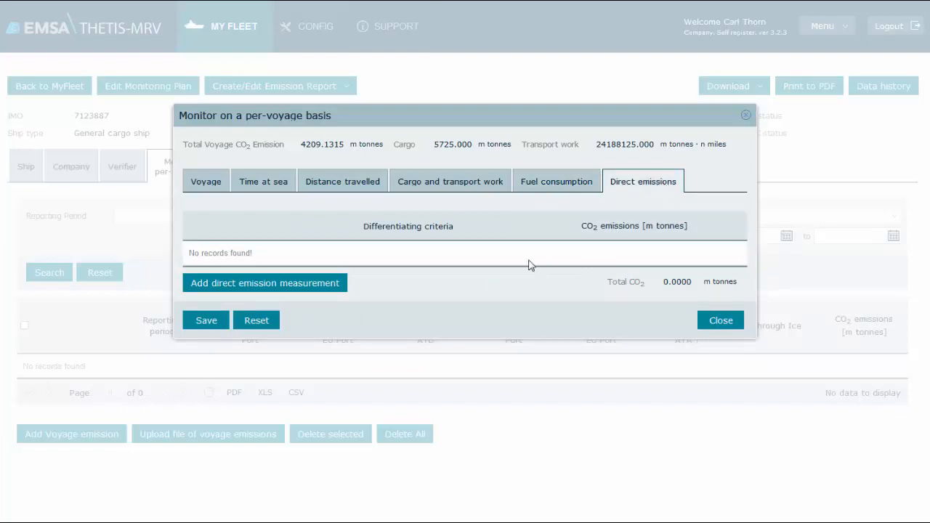
pyautogui.click(264, 282)
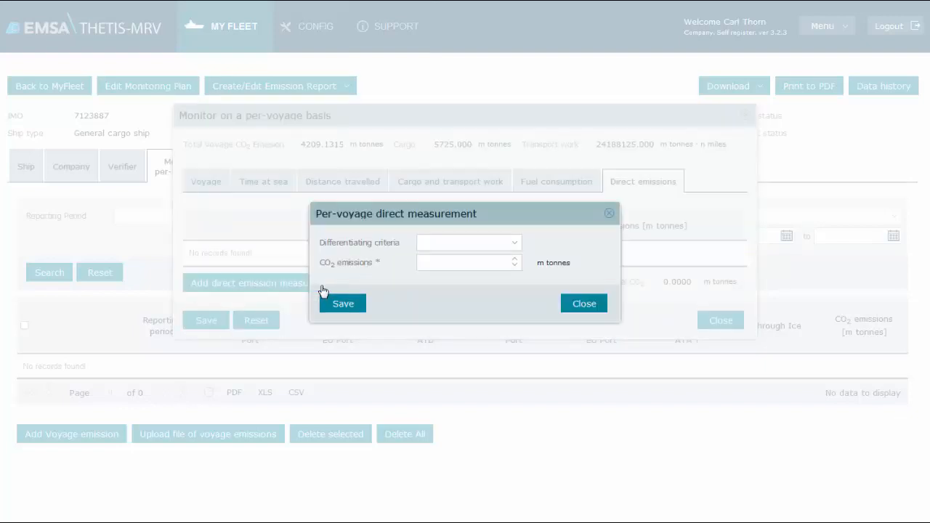
pyautogui.moveTo(511, 254)
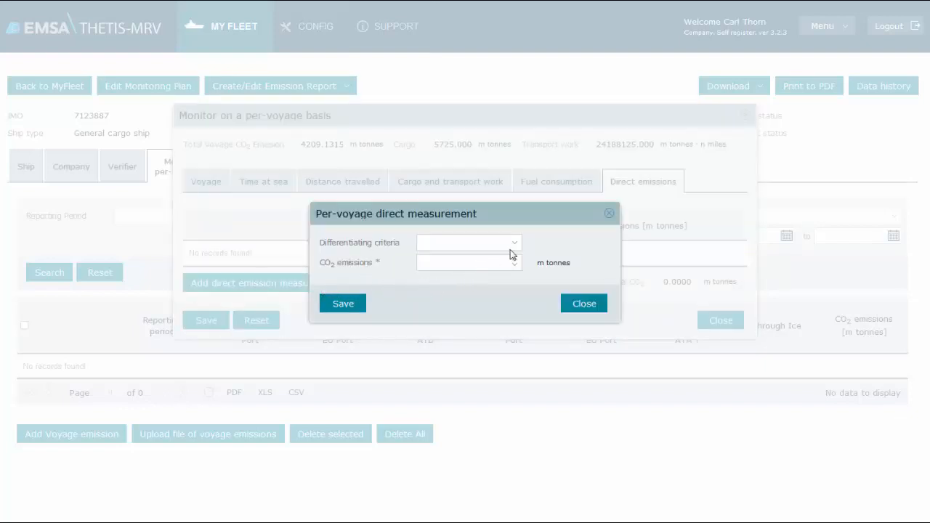
pyautogui.click(464, 241)
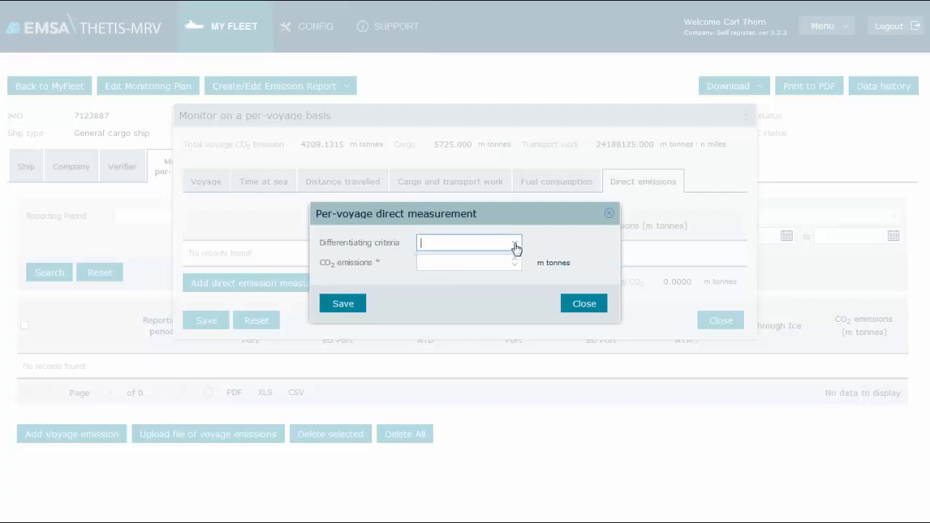
pyautogui.click(584, 303)
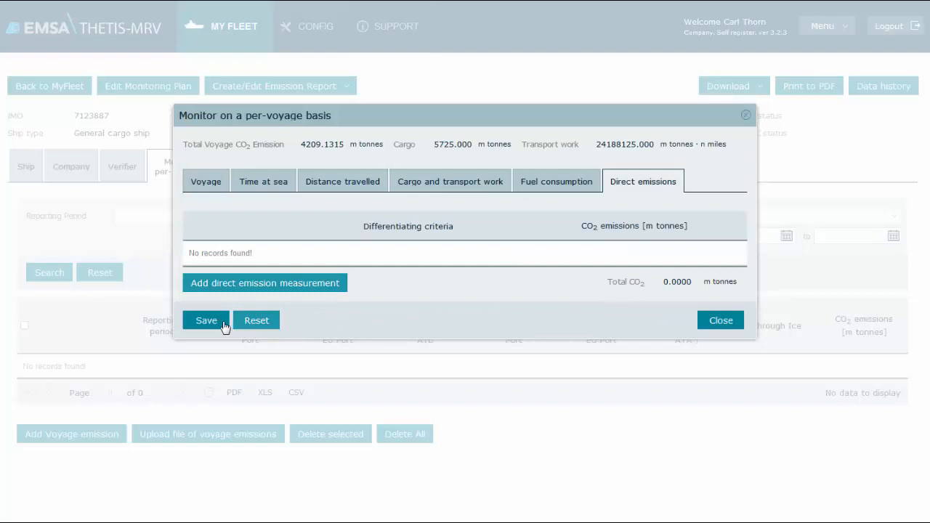
pyautogui.click(206, 321)
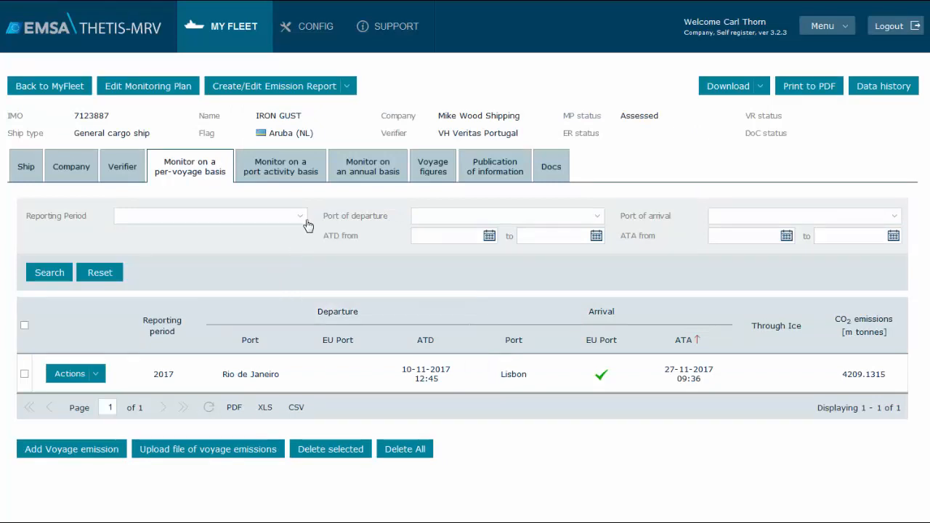
pyautogui.moveTo(281, 165)
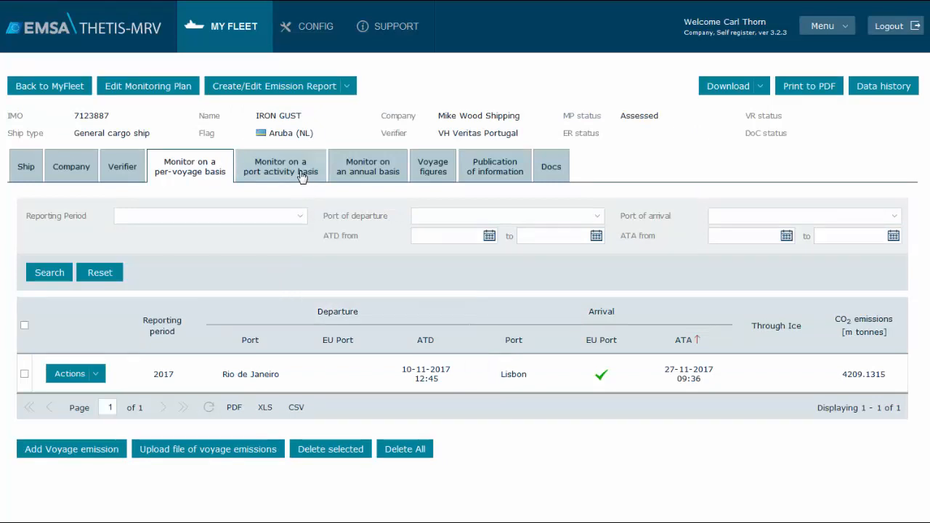
# Start a Lisbon port emission record arriving 27-11-2017 and move to its fuel consumption.
pyautogui.click(281, 165)
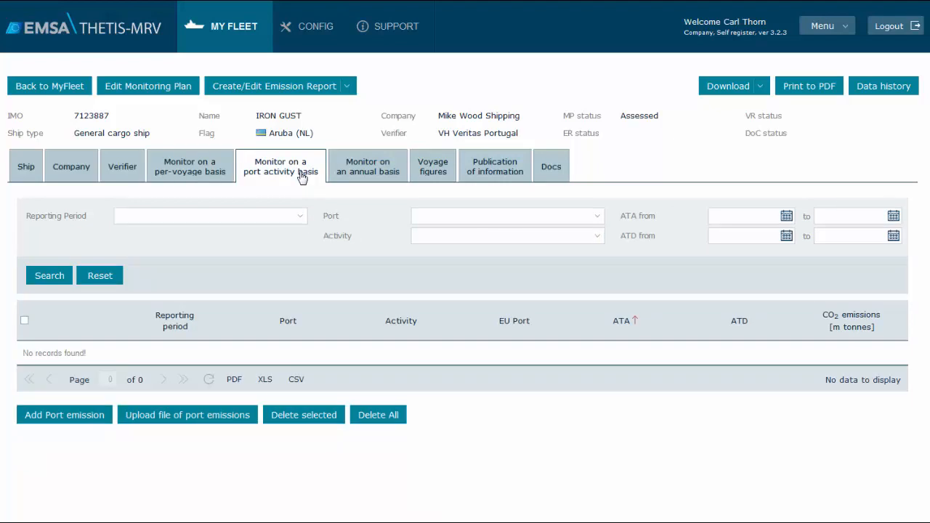
pyautogui.click(49, 274)
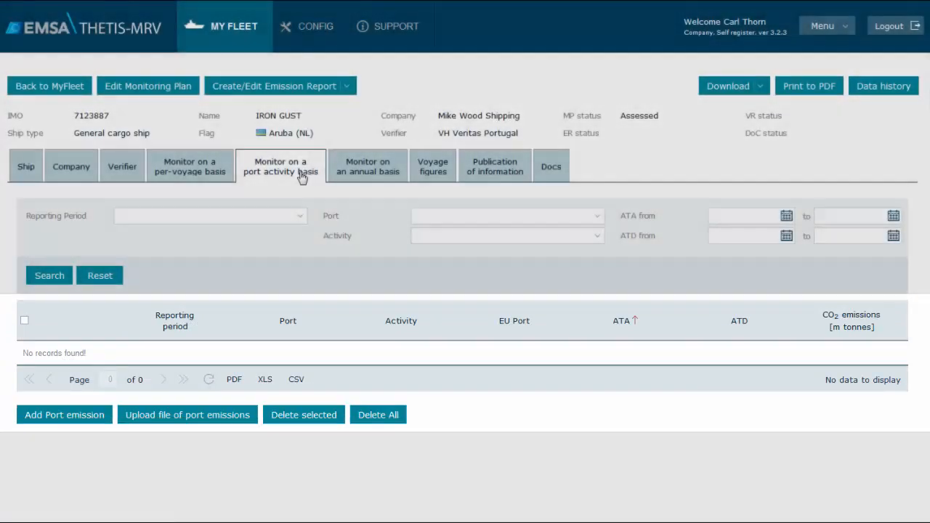
pyautogui.click(64, 416)
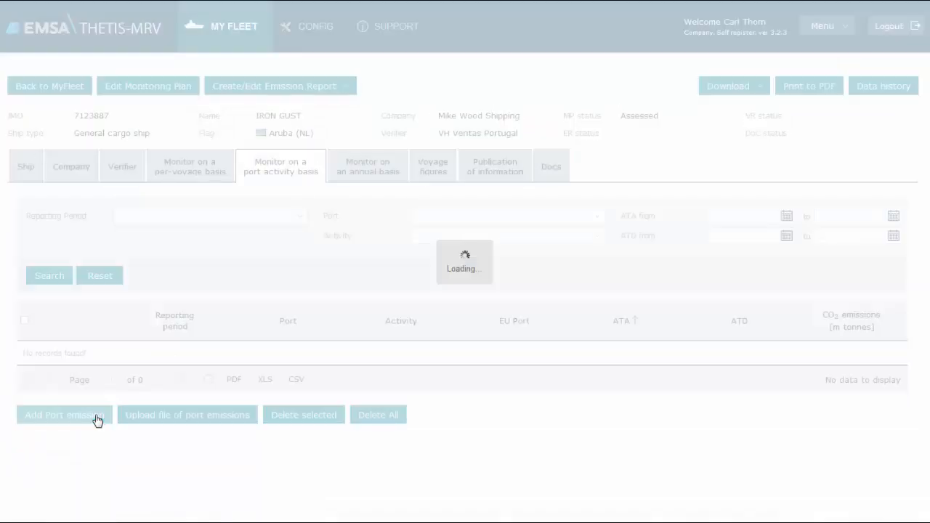
pyautogui.click(64, 415)
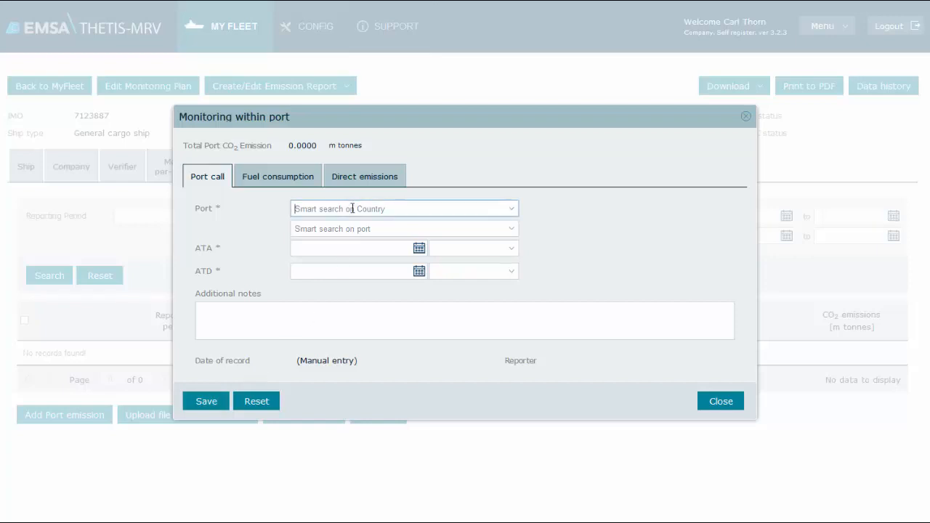
pyautogui.write('271120')
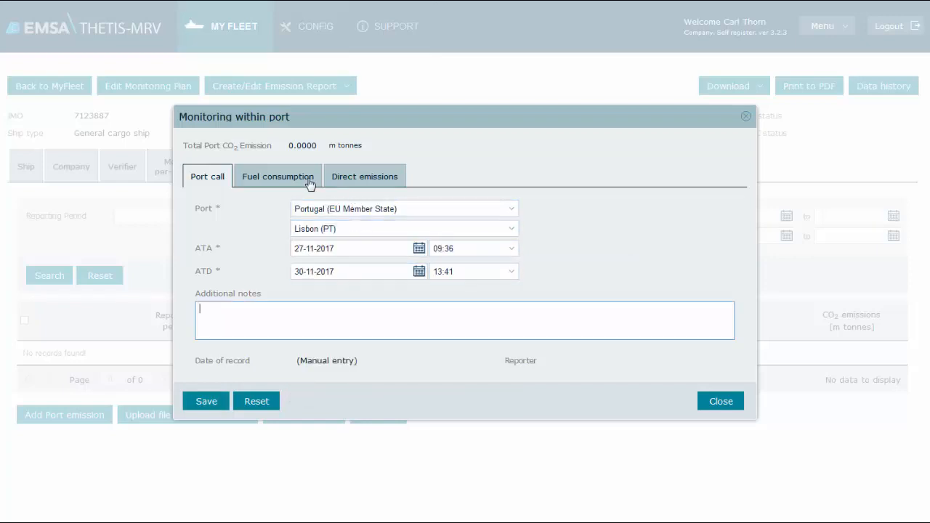
pyautogui.click(278, 176)
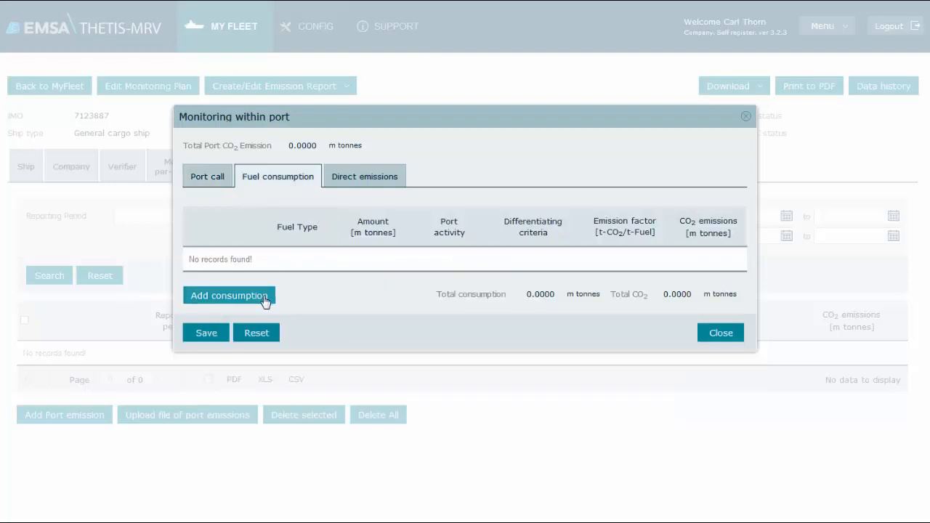
# Save an in-port diesel oil consumption of 3.26 tonnes at berth, giving 10.4516 t CO2.
pyautogui.click(230, 296)
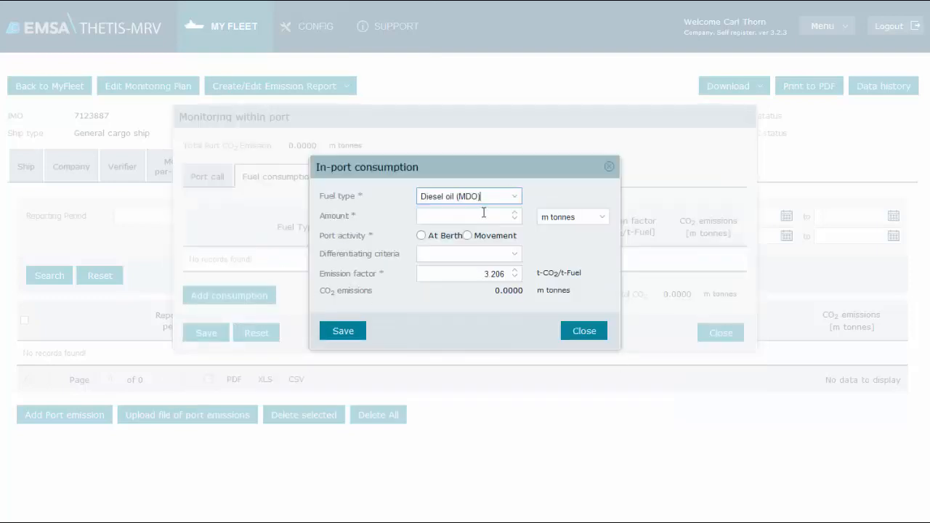
pyautogui.write('3.26')
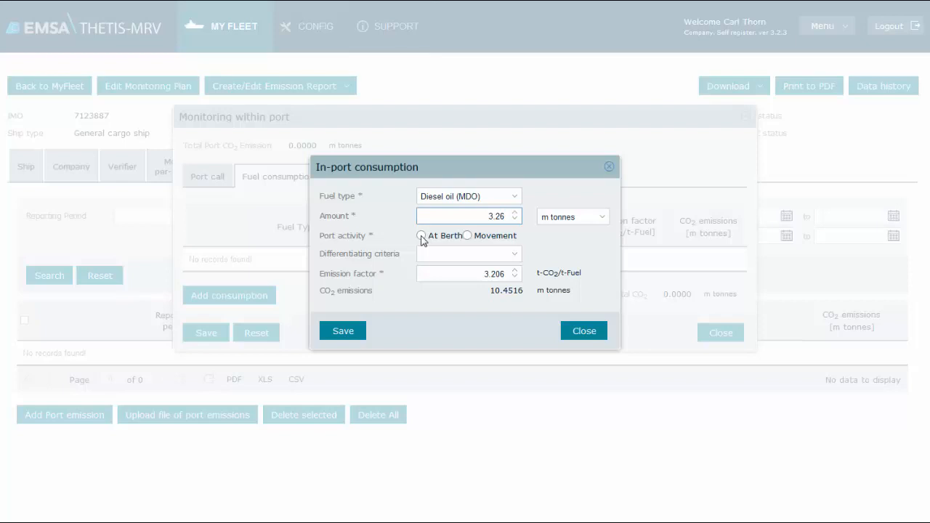
pyautogui.click(422, 235)
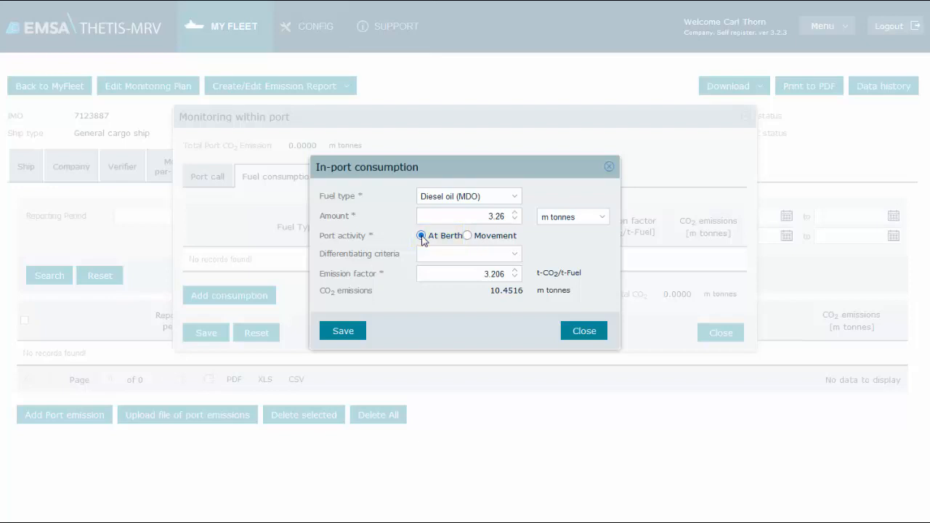
pyautogui.click(421, 236)
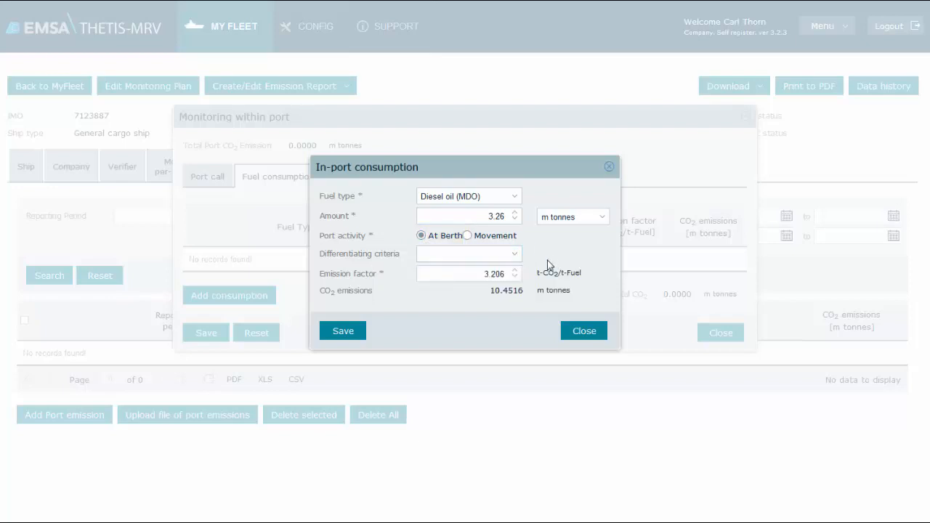
pyautogui.click(343, 331)
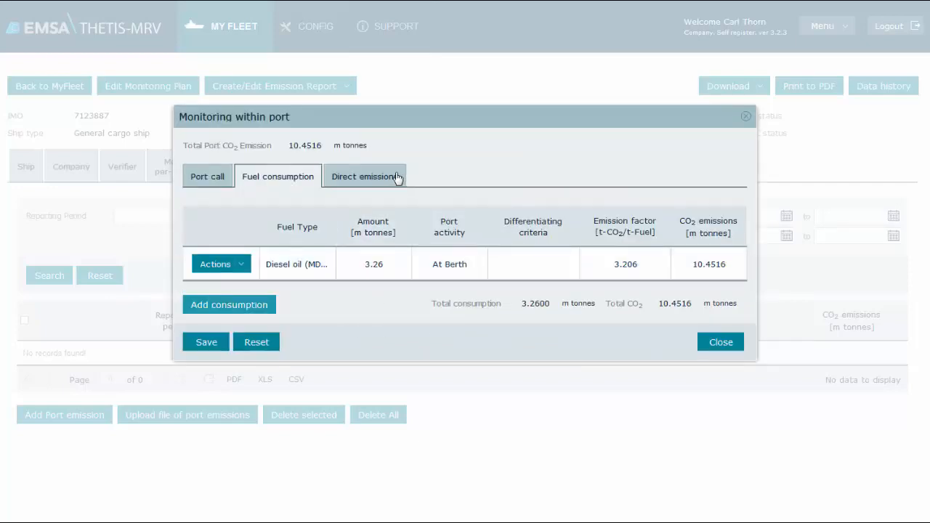
# Check direct emissions and save the 2017 Lisbon at-berth port call.
pyautogui.click(366, 176)
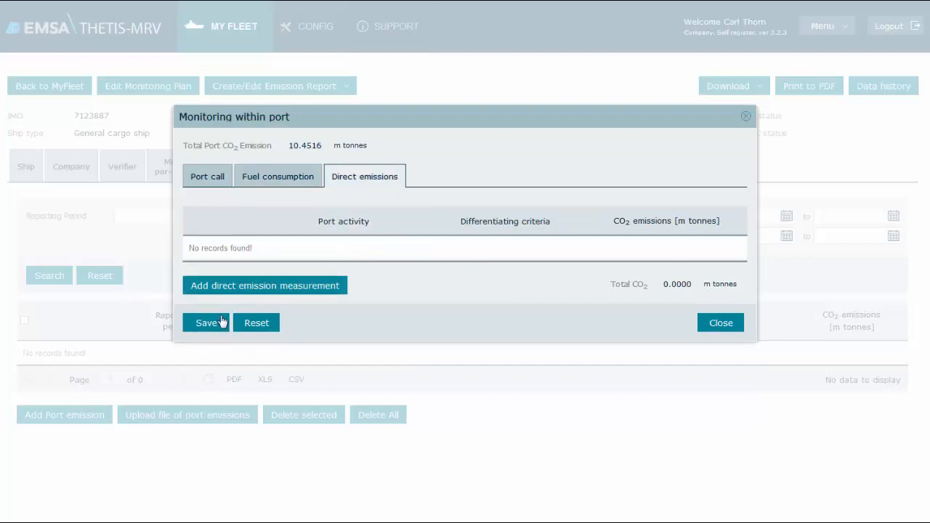
pyautogui.click(719, 323)
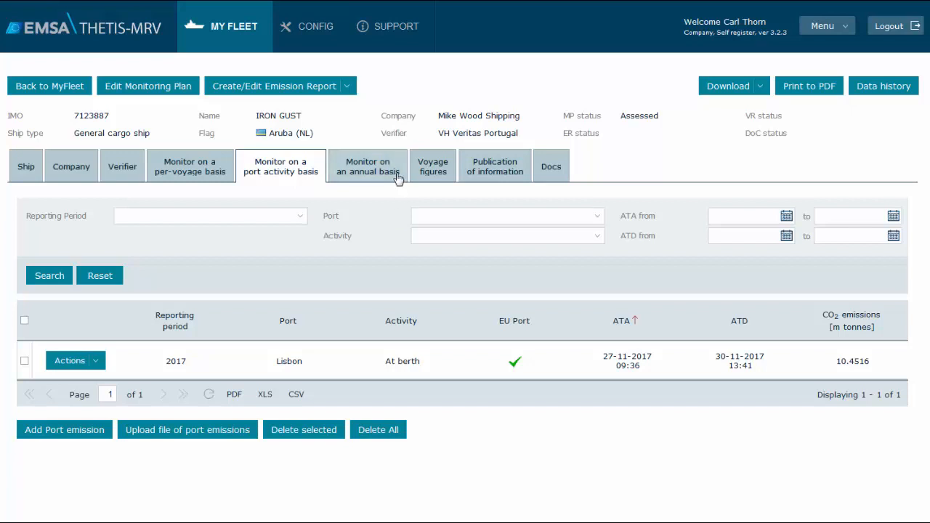
# Add a new annual emission record under IRON GUST's 'Monitor on an annual basis' records.
pyautogui.click(367, 165)
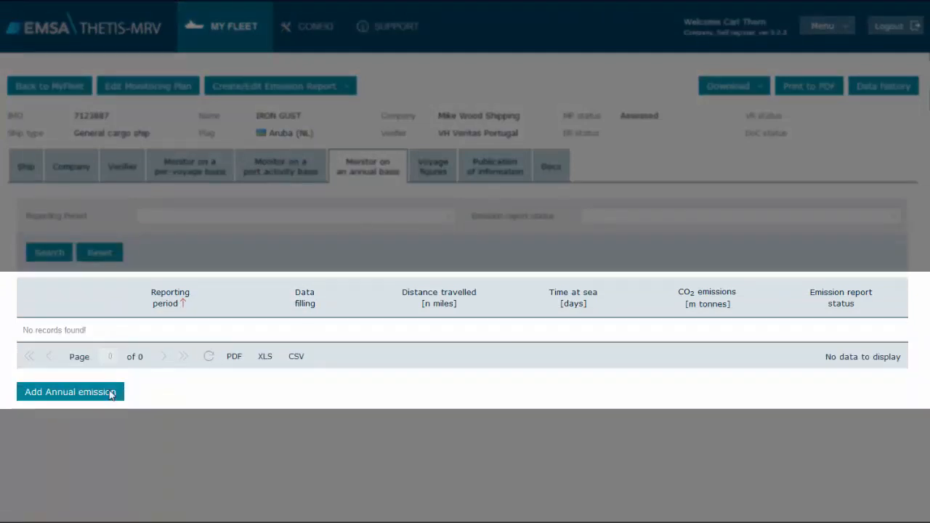
pyautogui.click(70, 392)
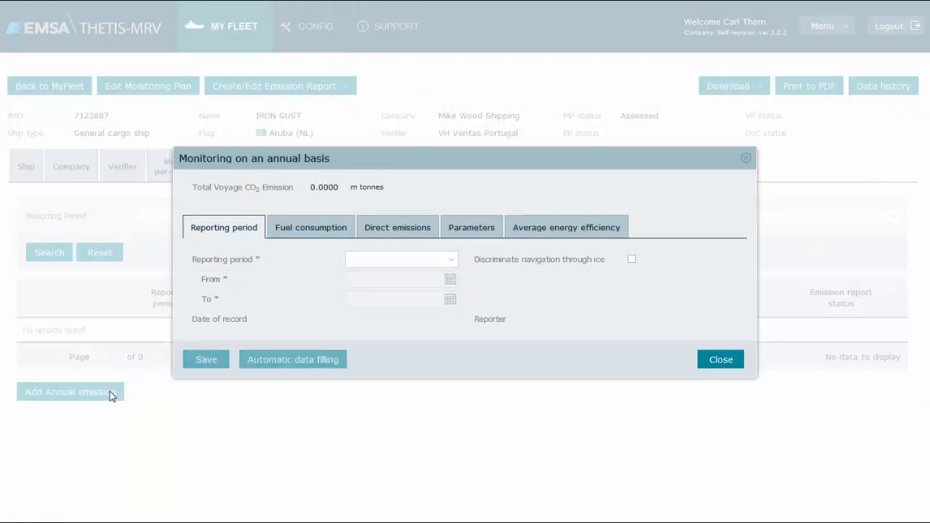
pyautogui.moveTo(124, 398)
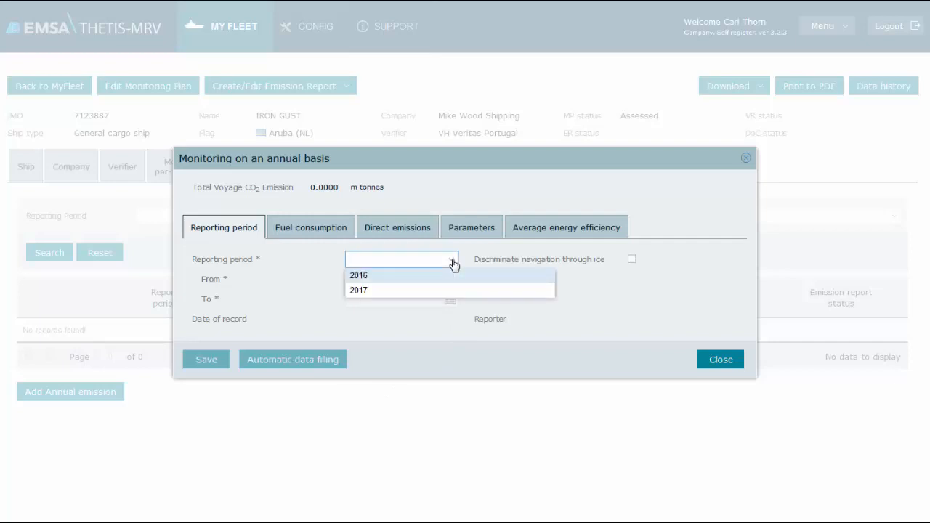
# Choose reporting period 2017, spanning 01-01-2017 to 31-12-2017.
pyautogui.click(400, 259)
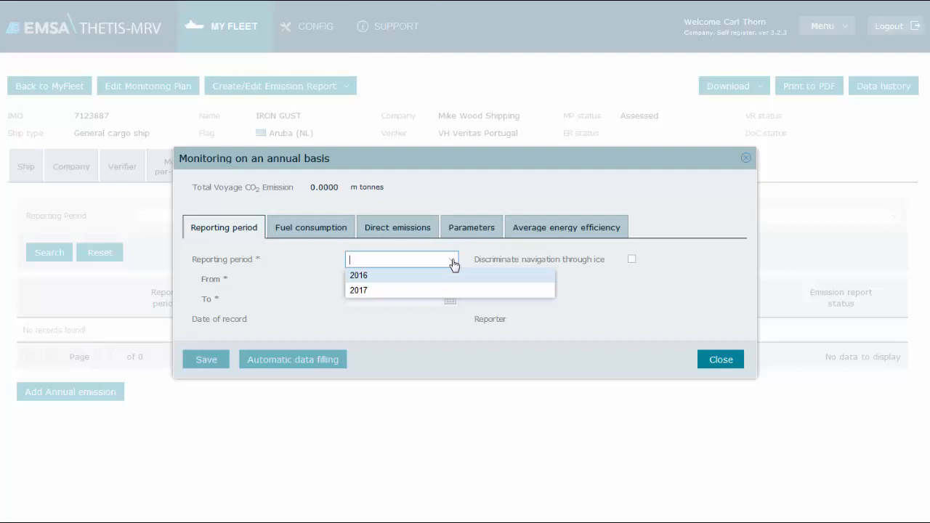
pyautogui.click(358, 291)
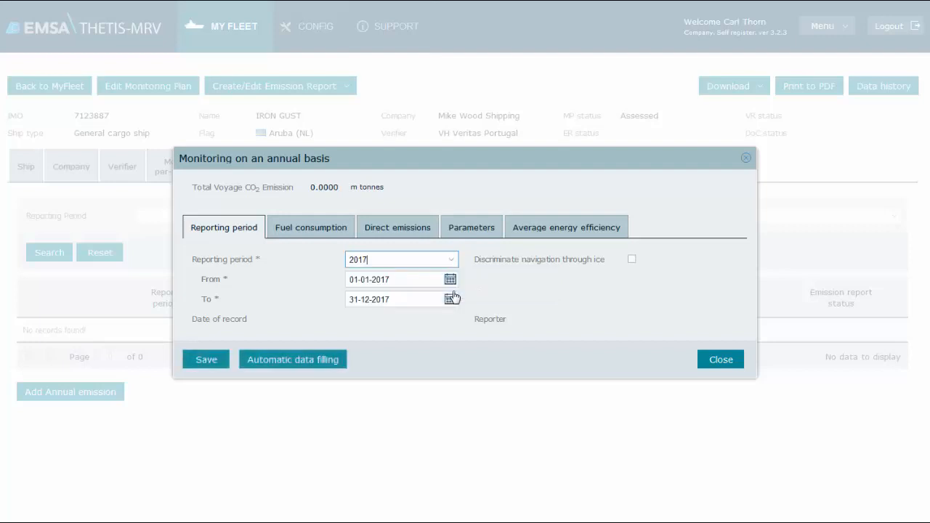
pyautogui.moveTo(488, 297)
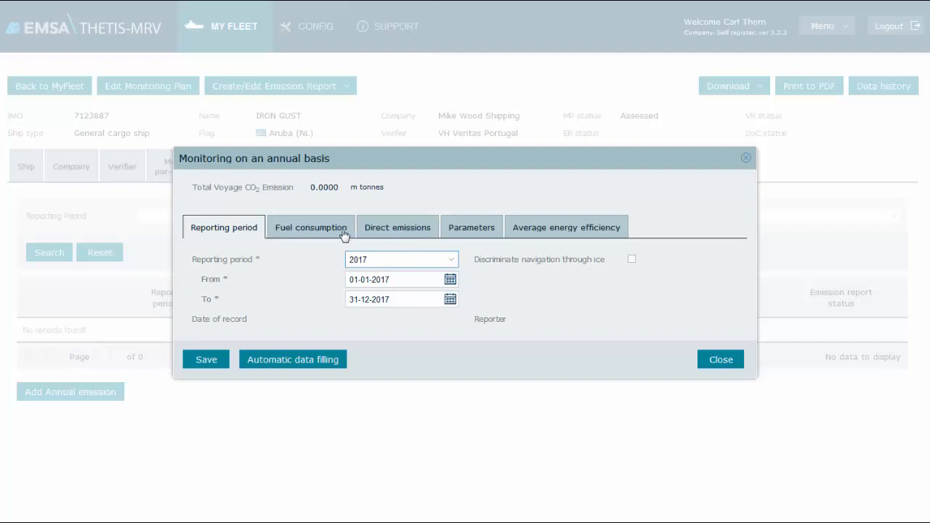
# Review the empty fuel consumption, direct emissions, voyage parameters and energy efficiency entries.
pyautogui.click(311, 227)
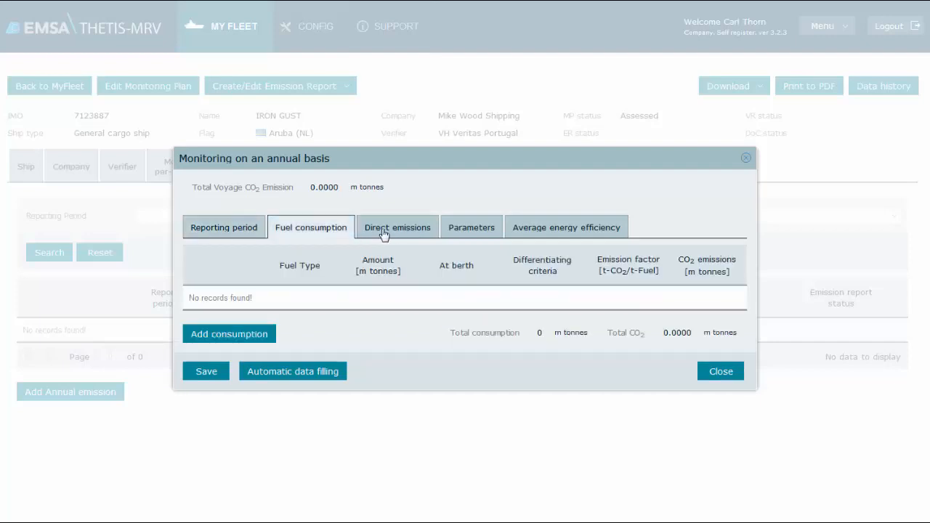
pyautogui.click(398, 226)
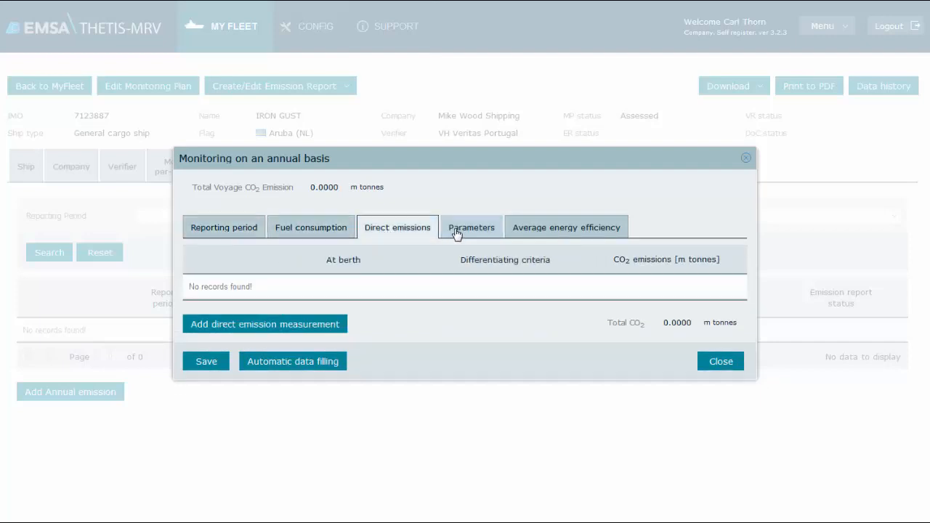
pyautogui.click(471, 227)
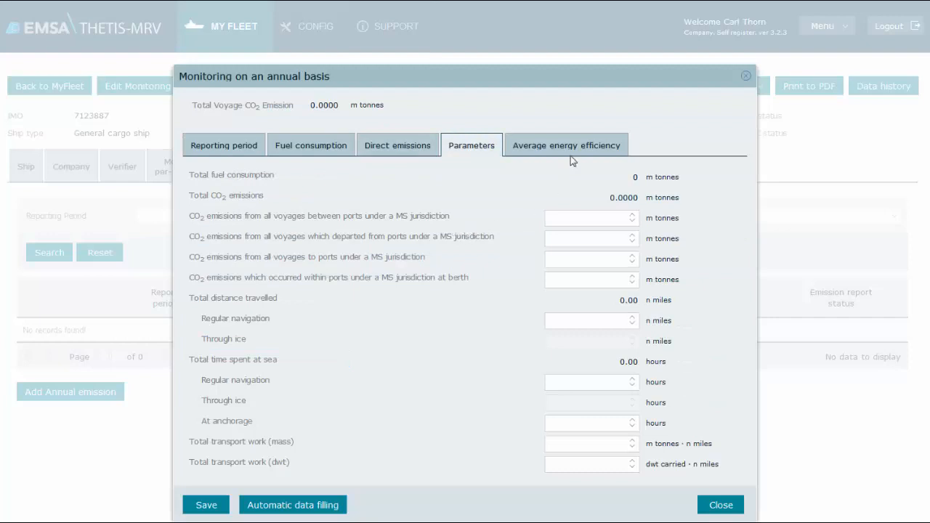
pyautogui.click(566, 145)
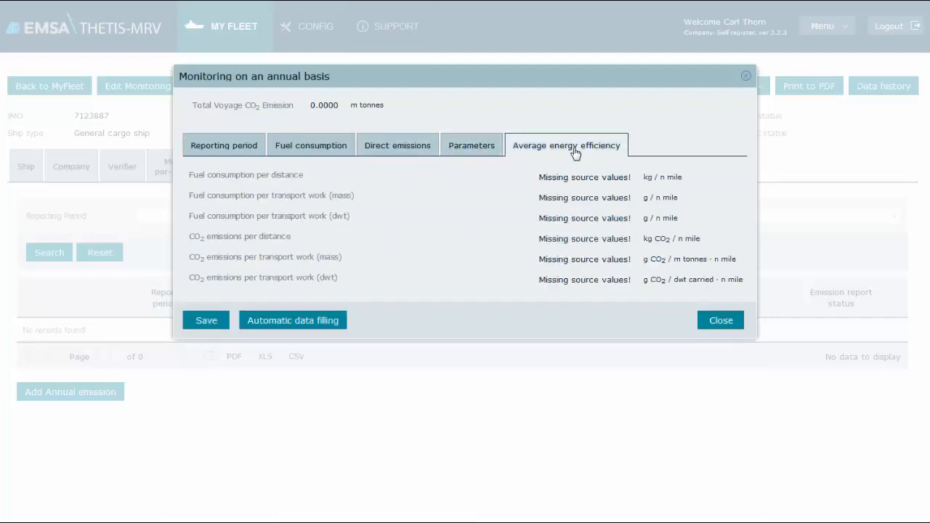
pyautogui.moveTo(311, 145)
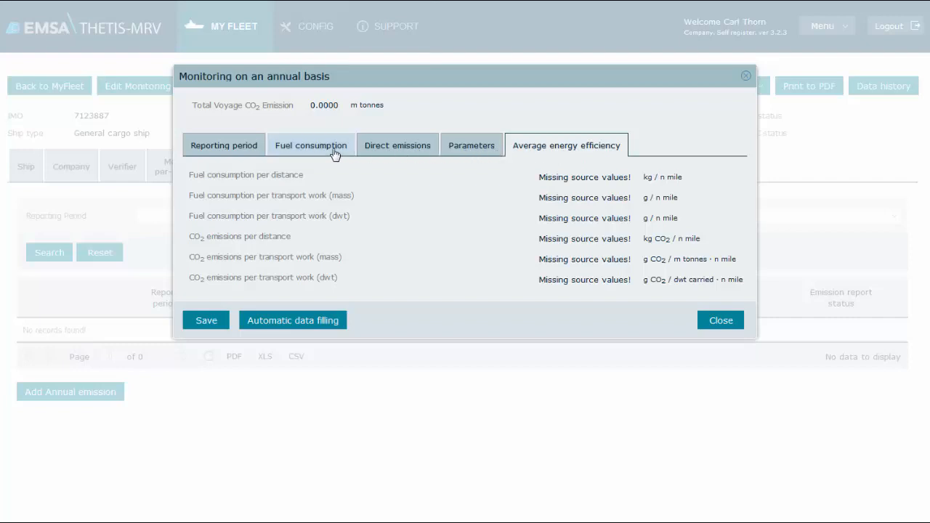
pyautogui.click(311, 145)
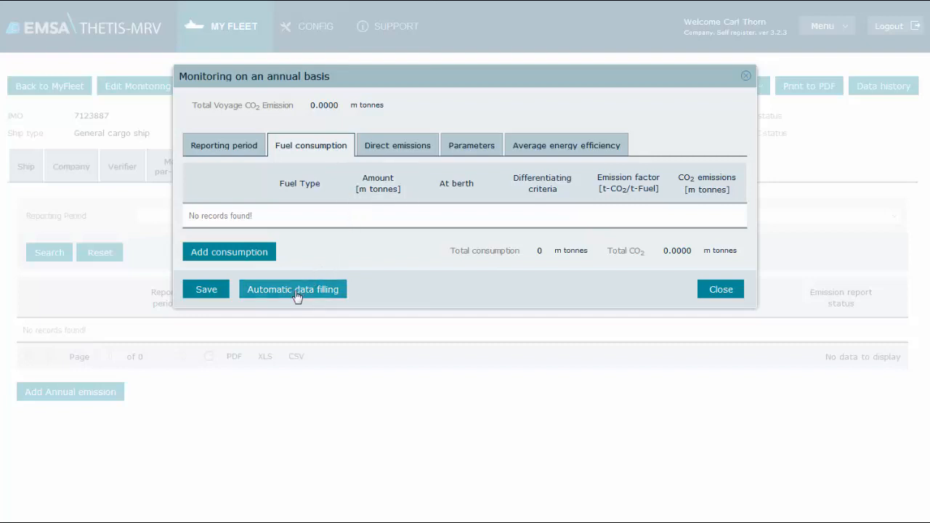
# Run Automatic data filling, confirm it, check the filled 4225 miles, 364 days, 4219.5831 t CO2, and save.
pyautogui.click(293, 288)
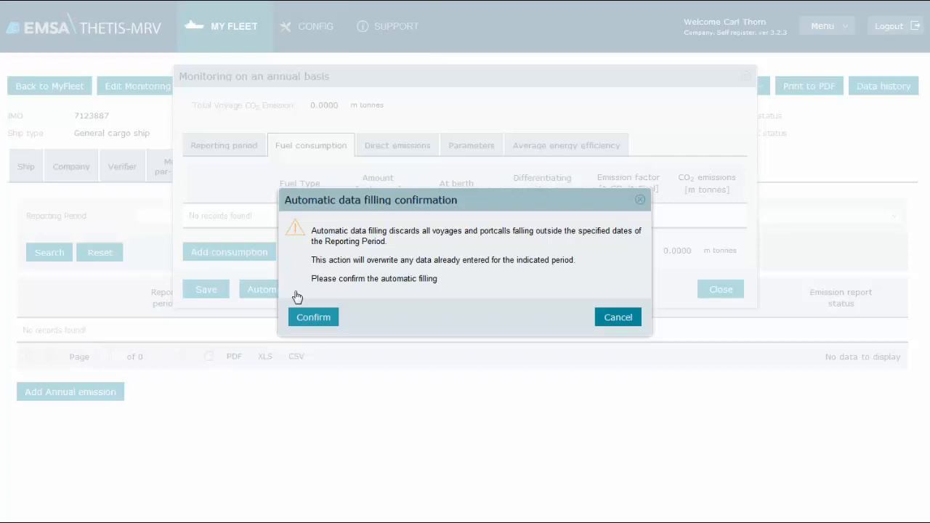
pyautogui.click(314, 316)
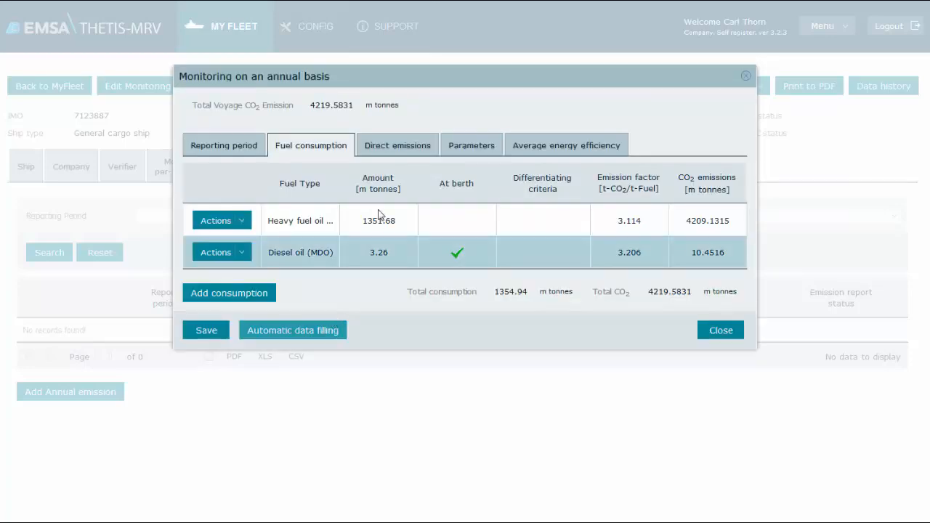
pyautogui.click(396, 145)
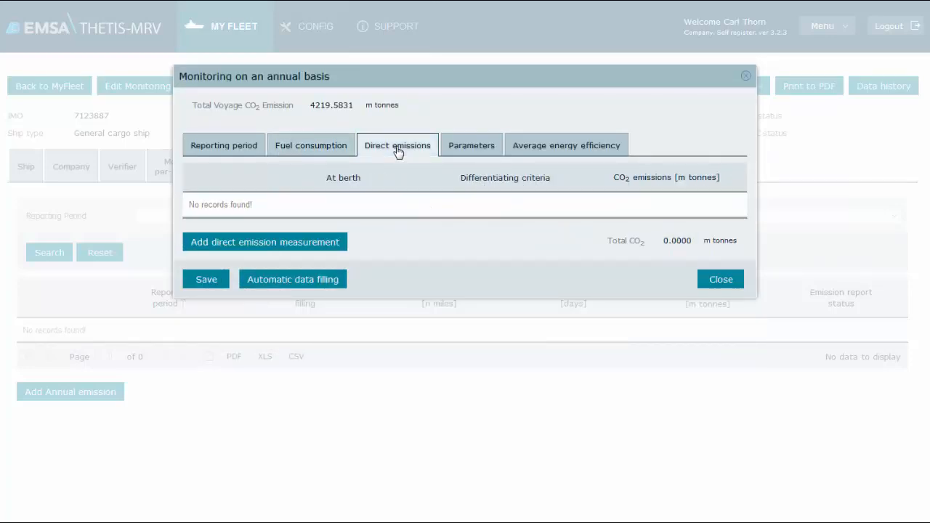
pyautogui.click(470, 145)
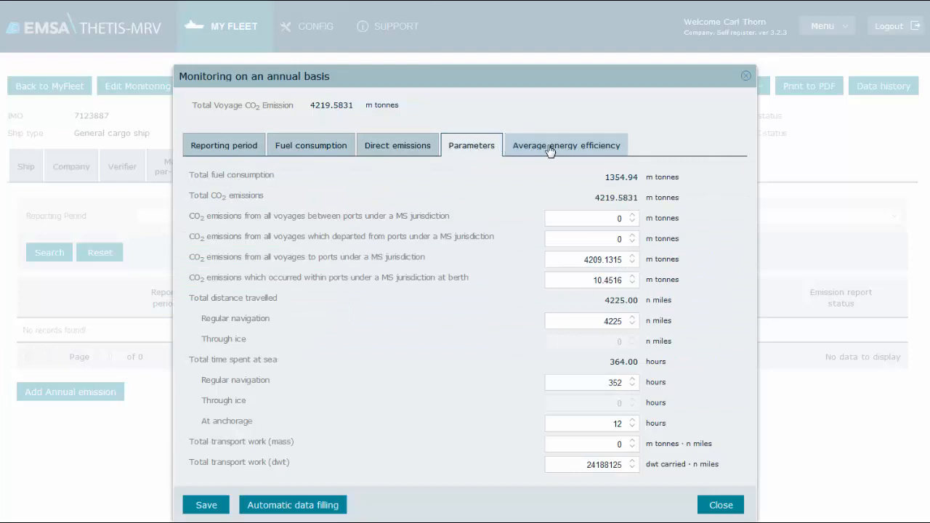
pyautogui.click(567, 145)
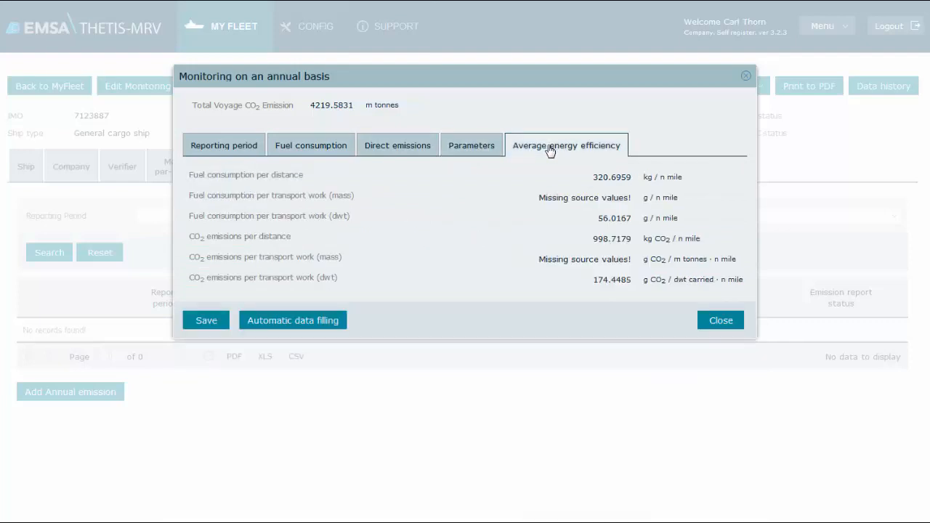
pyautogui.click(206, 319)
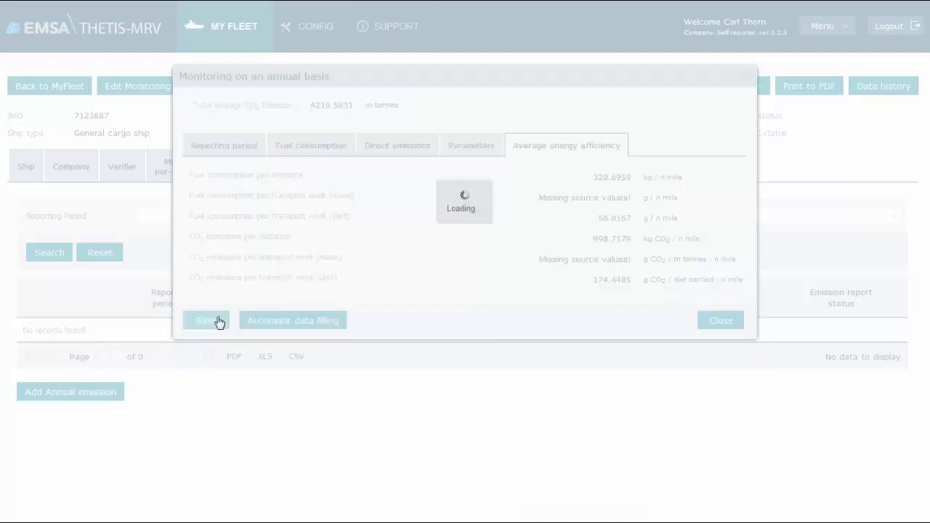
pyautogui.click(721, 321)
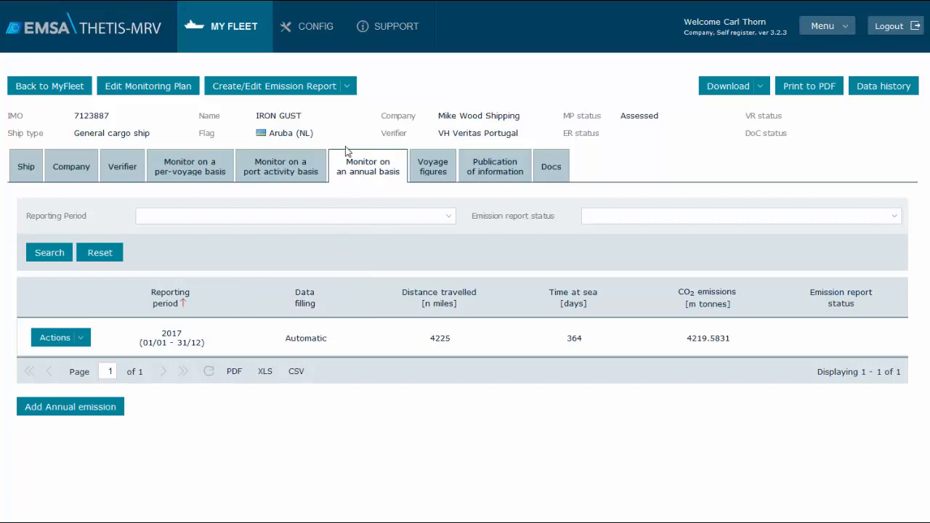
# Start a new emission report for IRON GUST with reporting period 2017.
pyautogui.click(279, 86)
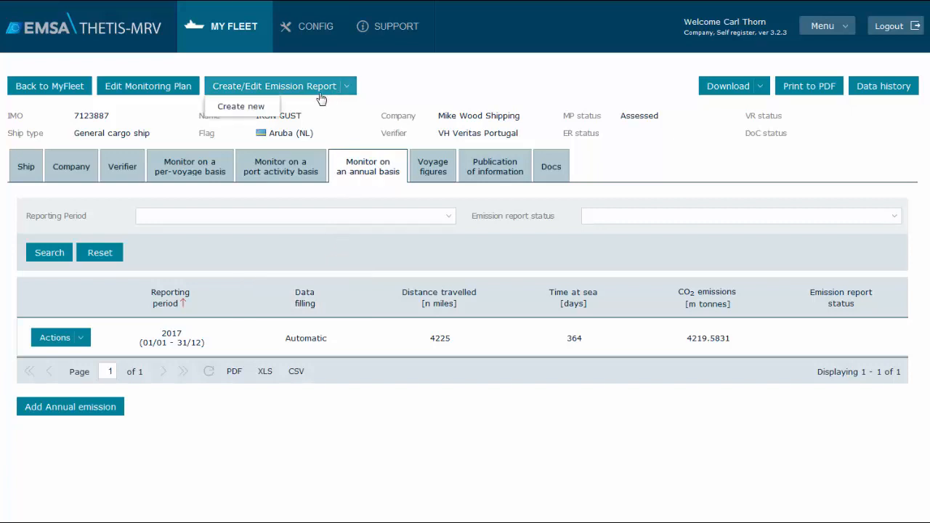
pyautogui.click(241, 106)
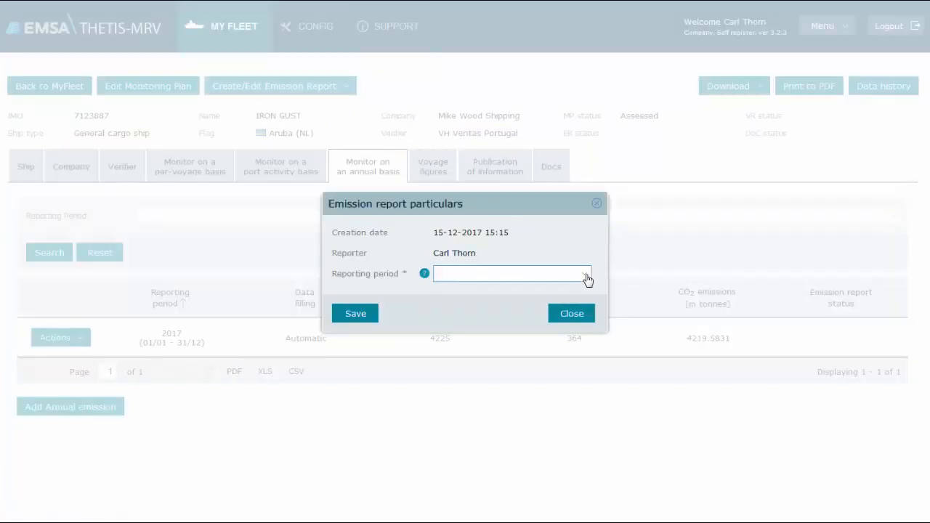
pyautogui.click(508, 273)
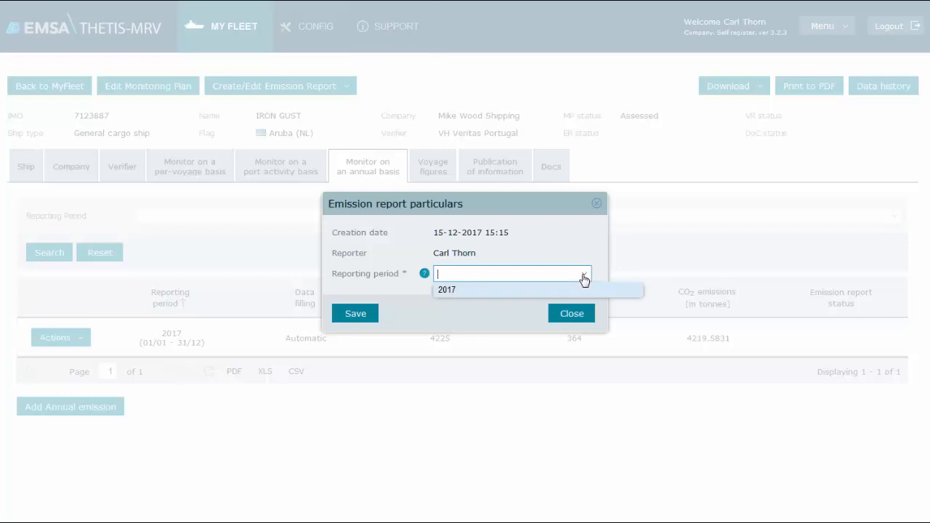
pyautogui.click(448, 289)
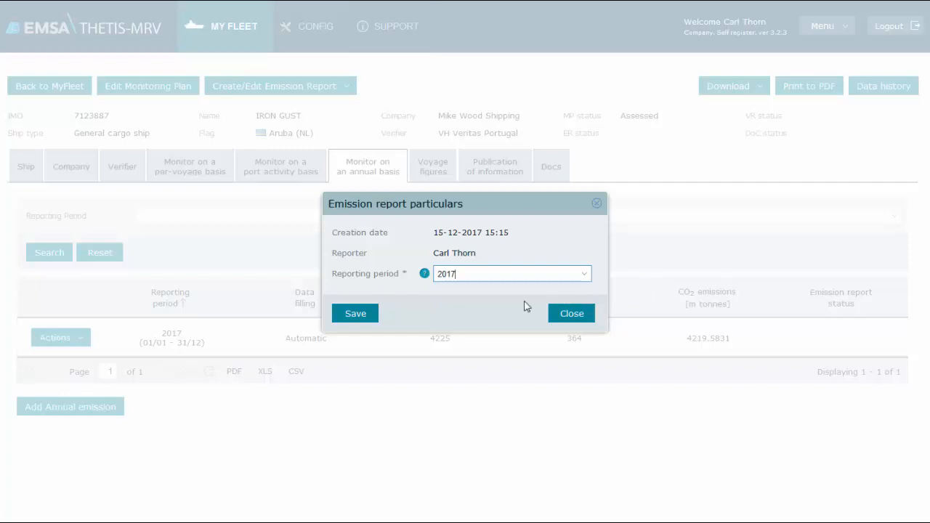
# Save the report particulars, confirming creation before year end and that 2017 is final.
pyautogui.click(354, 314)
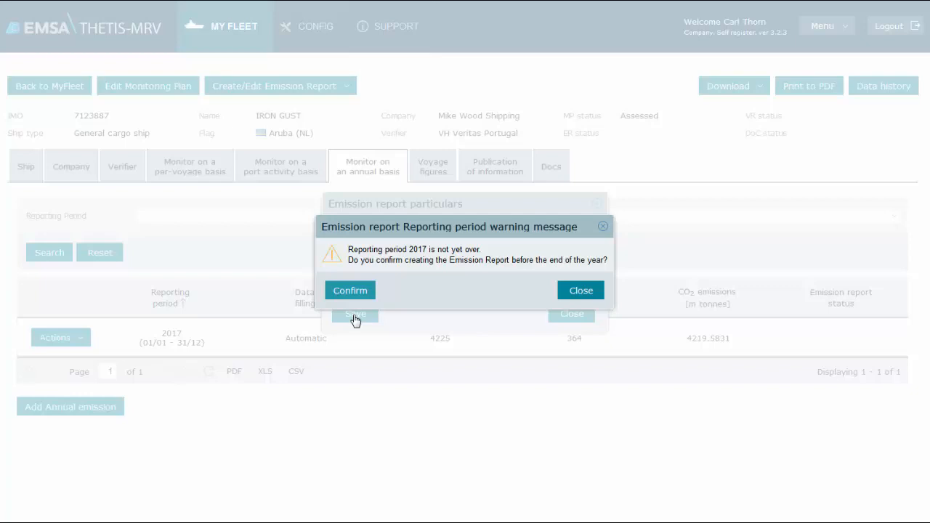
pyautogui.moveTo(352, 290)
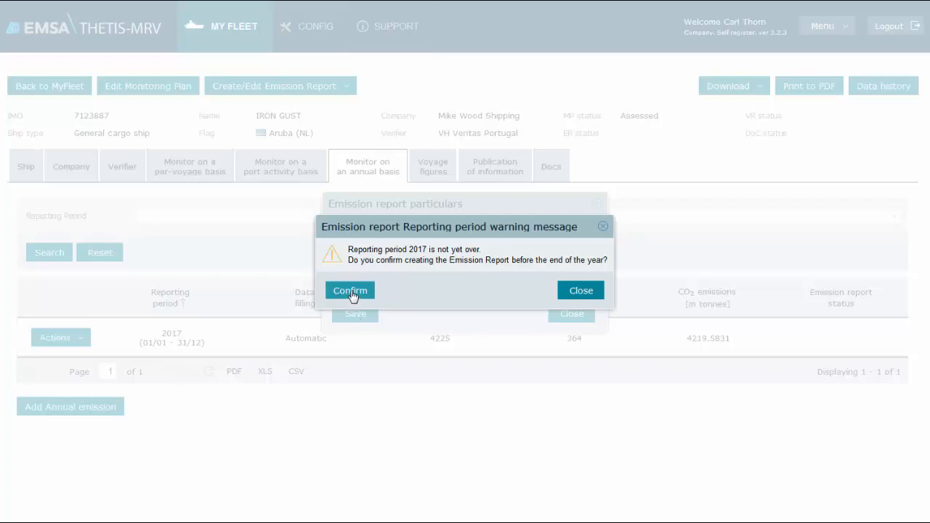
pyautogui.click(349, 291)
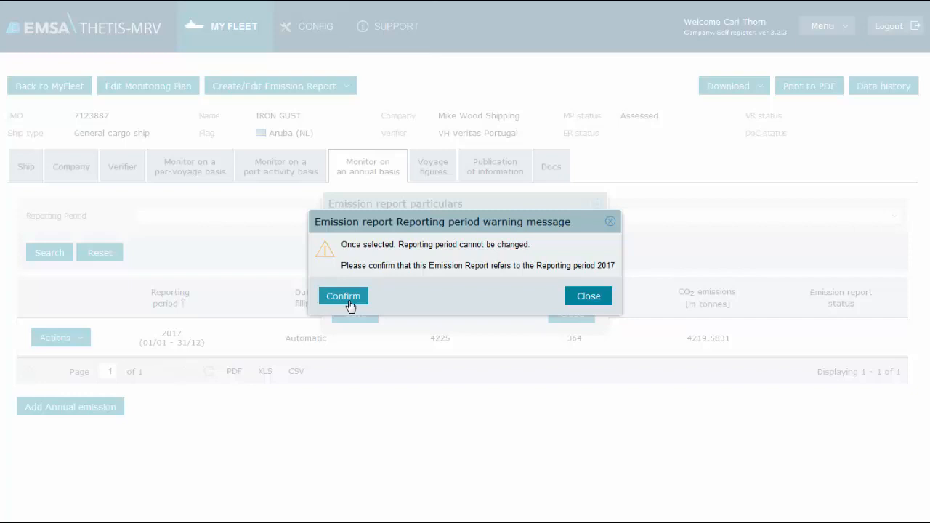
pyautogui.click(343, 297)
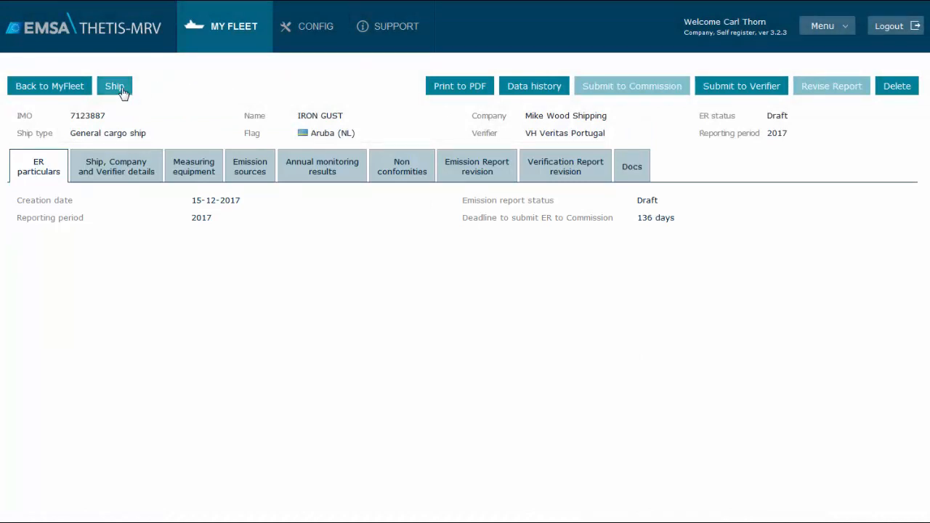
# Return to IRON GUST's ship record and review the Create new / Edit 2017 report options.
pyautogui.click(114, 85)
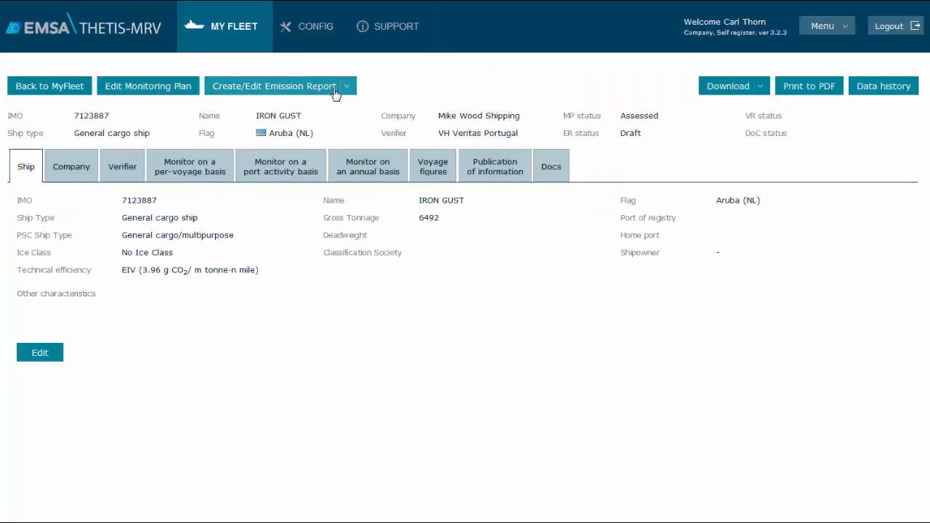
pyautogui.click(279, 86)
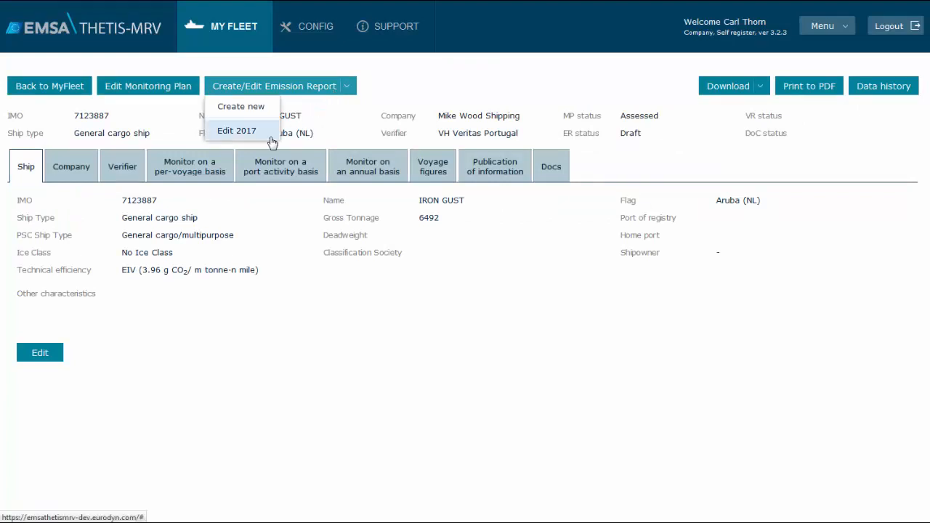
pyautogui.moveTo(378, 94)
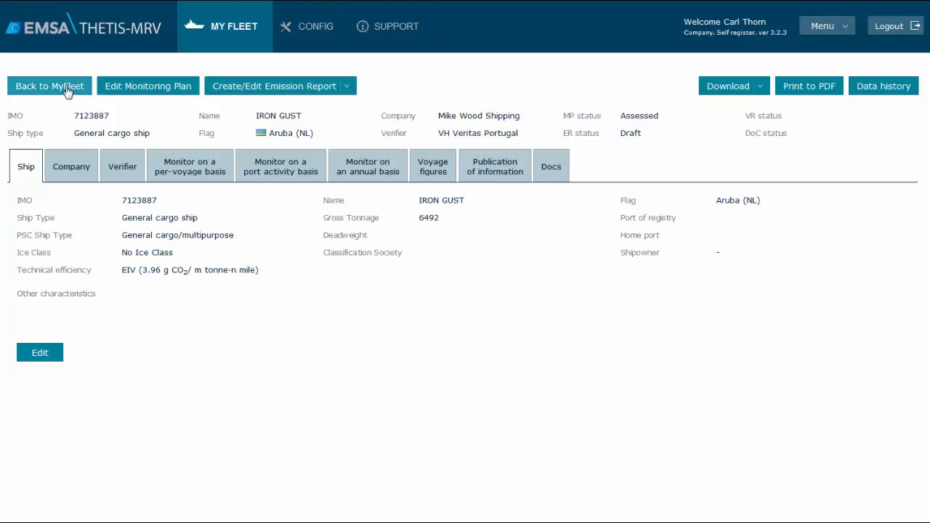
# Back in My Fleet, filter ships by Reporting Period None, then by 2017.
pyautogui.click(50, 86)
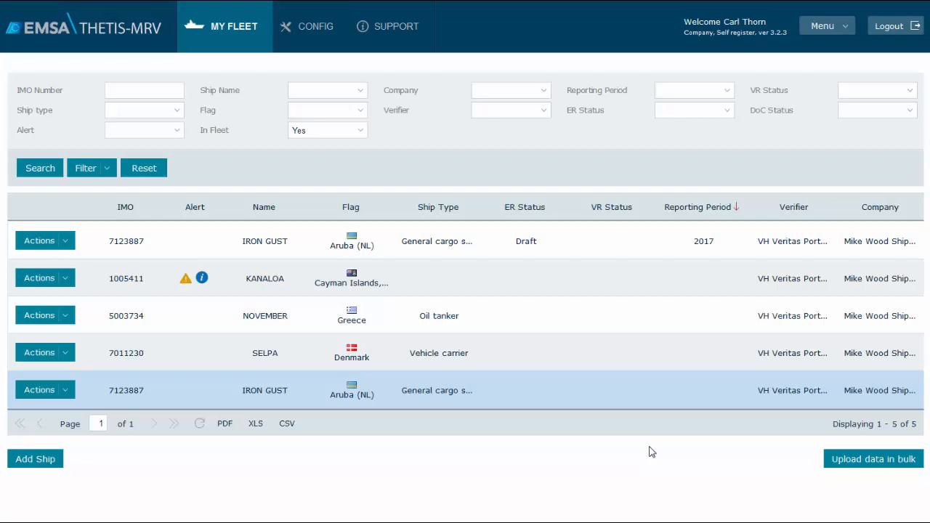
pyautogui.moveTo(714, 381)
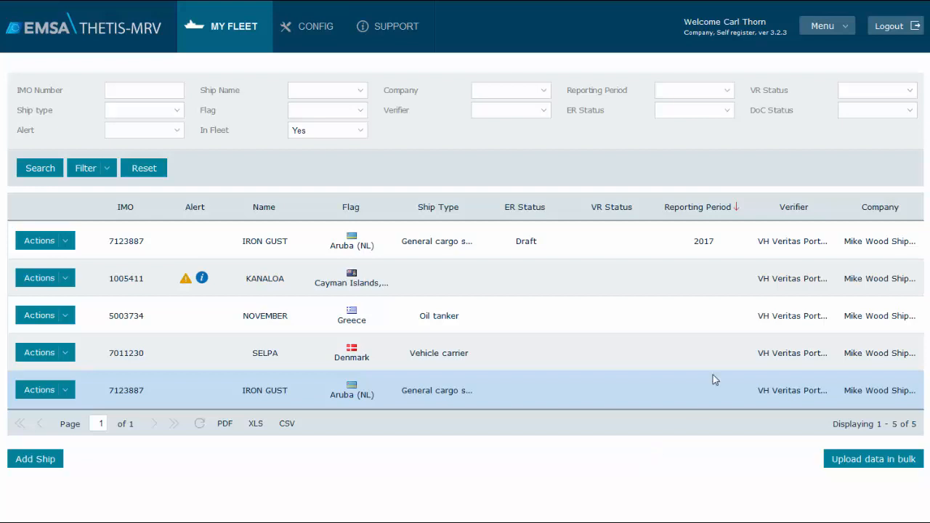
pyautogui.click(693, 90)
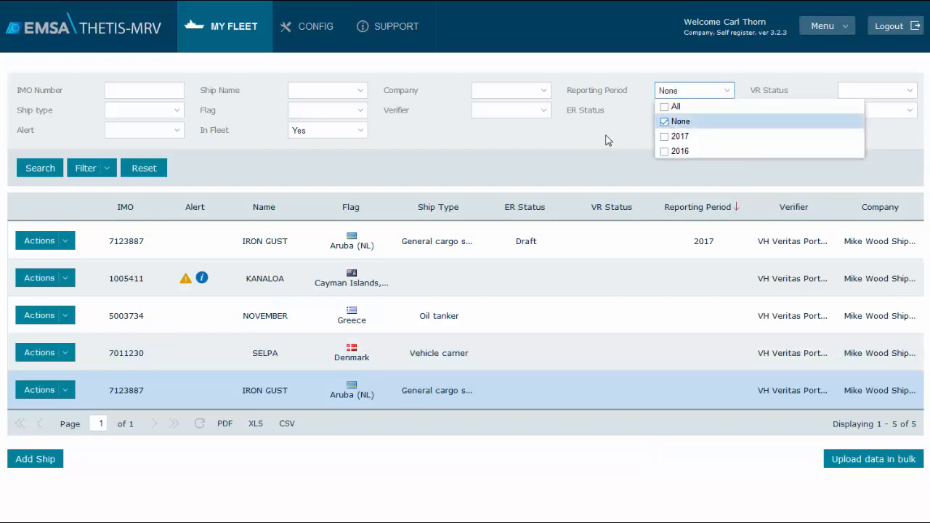
pyautogui.click(39, 168)
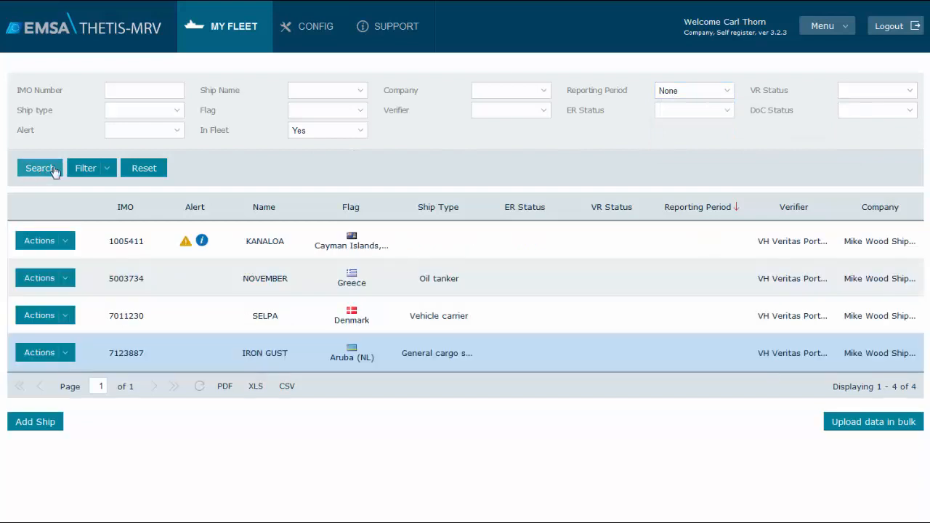
pyautogui.click(692, 91)
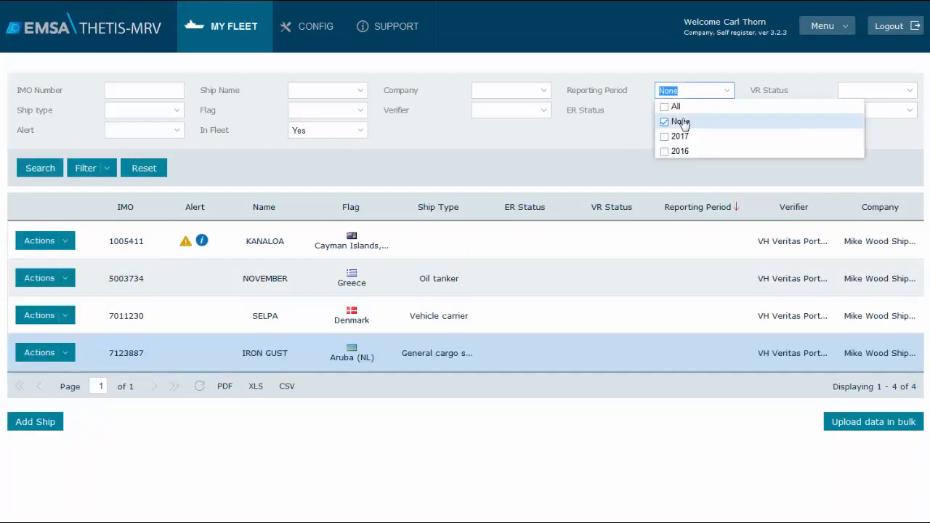
pyautogui.click(664, 136)
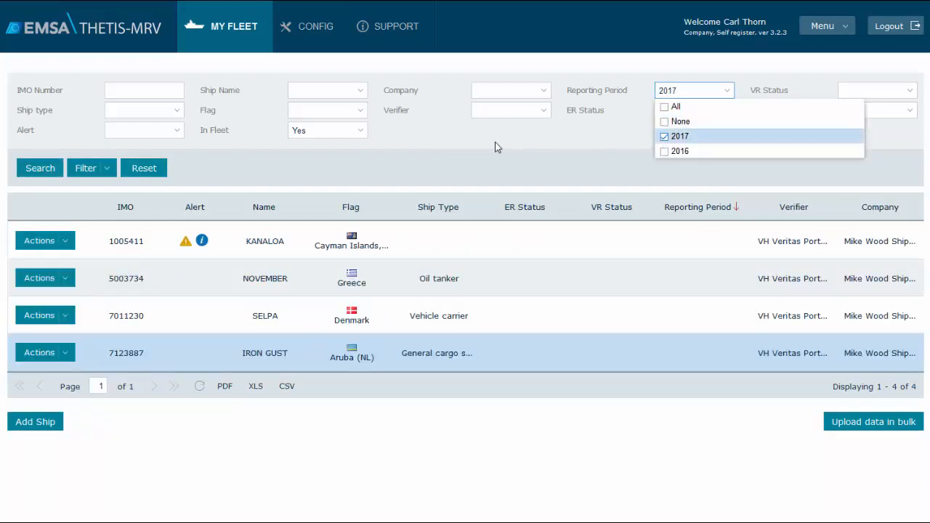
pyautogui.click(39, 168)
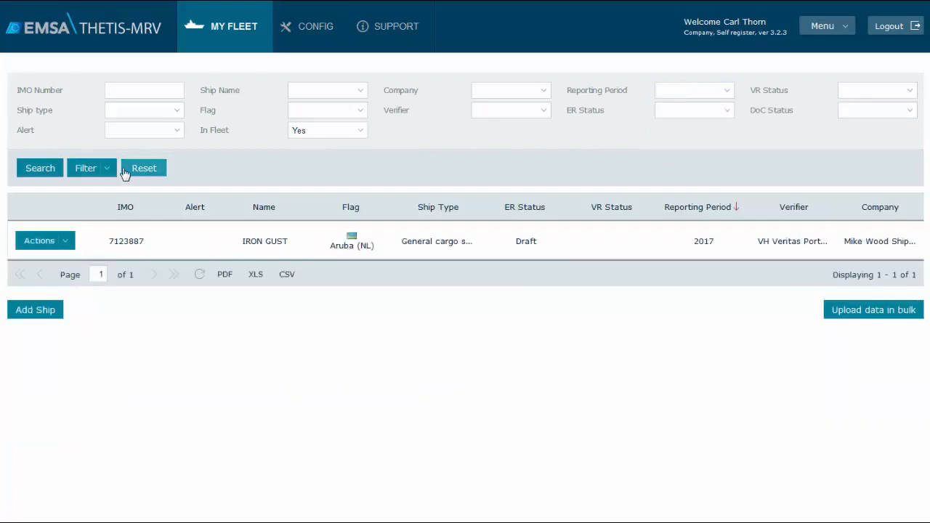
# Reset the filters and search to list all five ships, IRON GUST showing a Draft 2017 report.
pyautogui.click(39, 168)
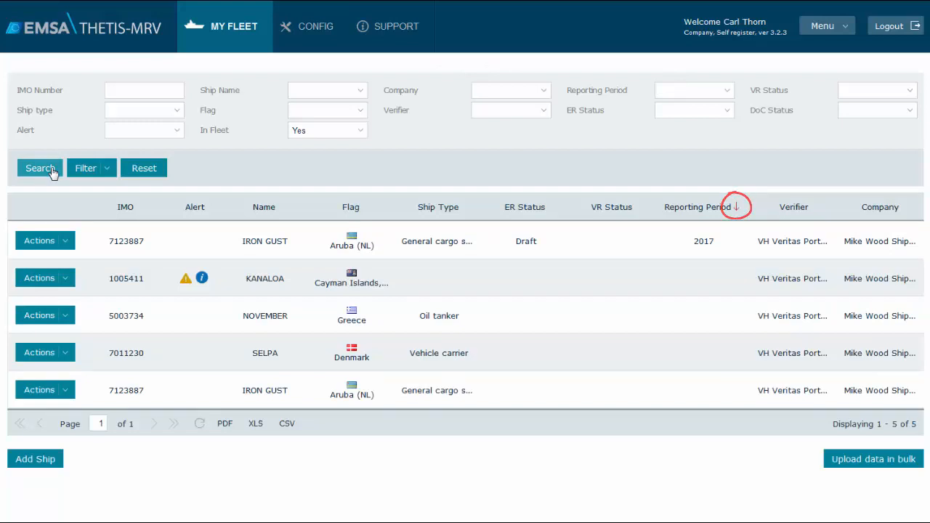
pyautogui.click(735, 207)
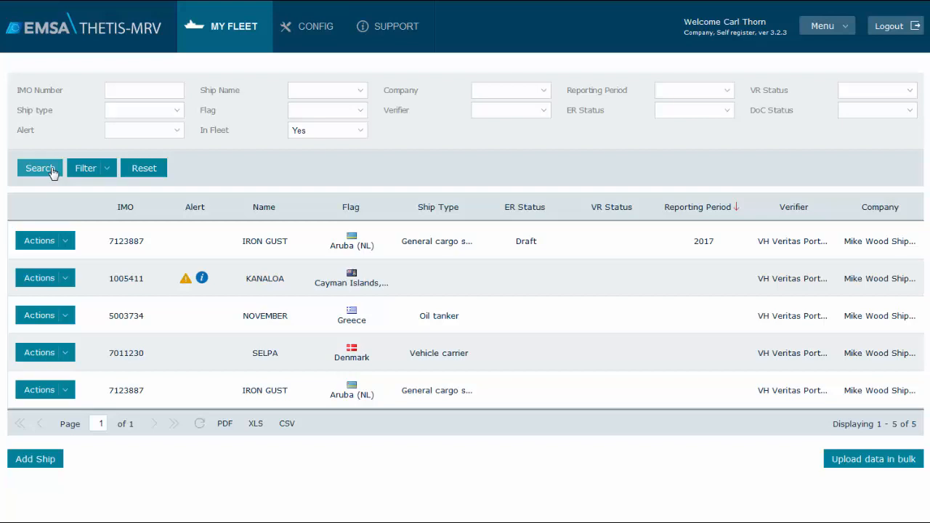
pyautogui.moveTo(78, 353)
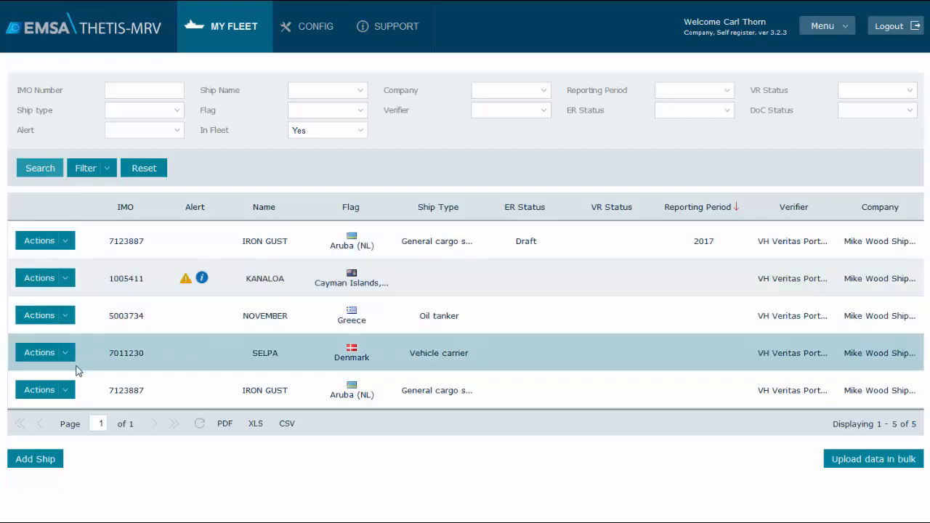
# From the IRON GUST 2017 Draft row's Actions, choose Emission Report > Edit.
pyautogui.click(44, 389)
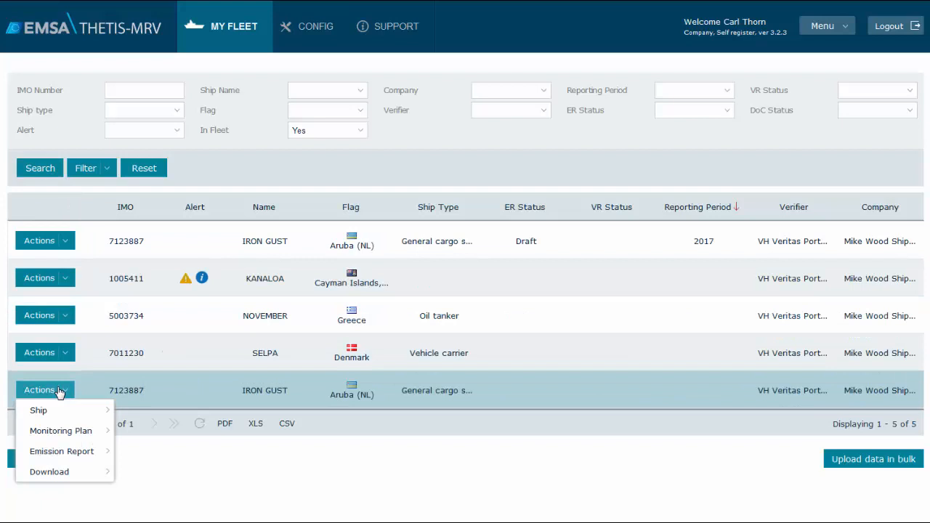
pyautogui.moveTo(61, 451)
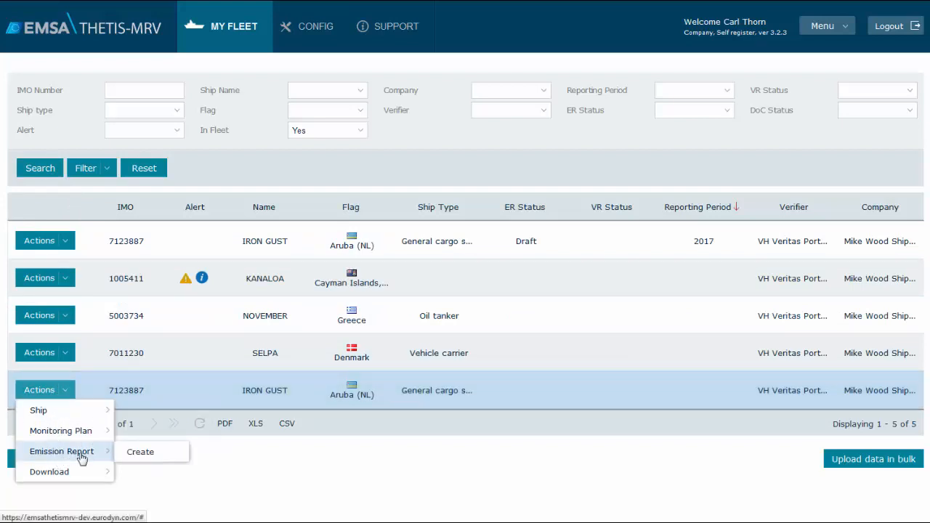
pyautogui.moveTo(139, 450)
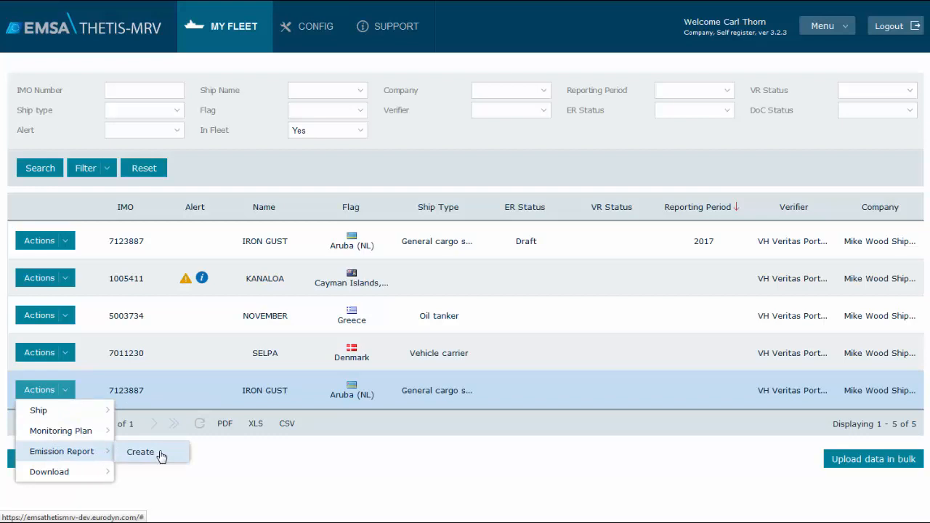
pyautogui.moveTo(212, 458)
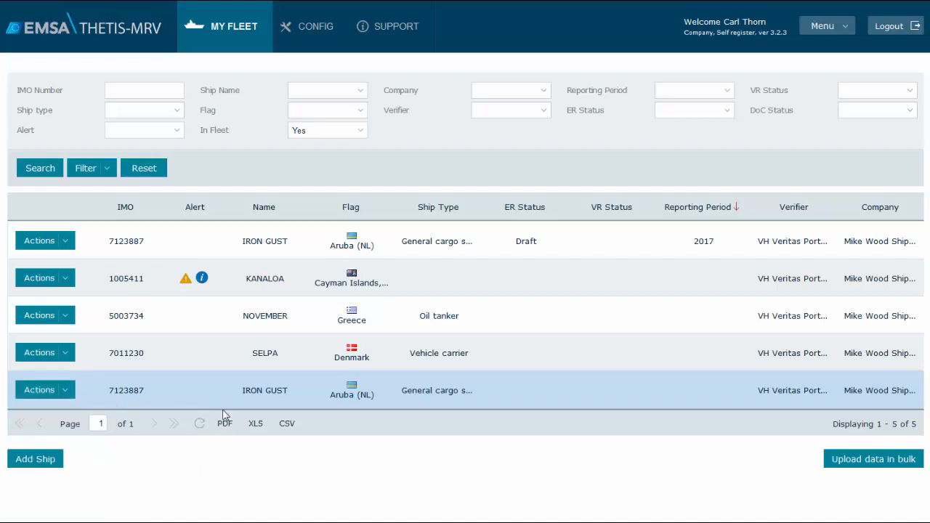
pyautogui.moveTo(45, 241)
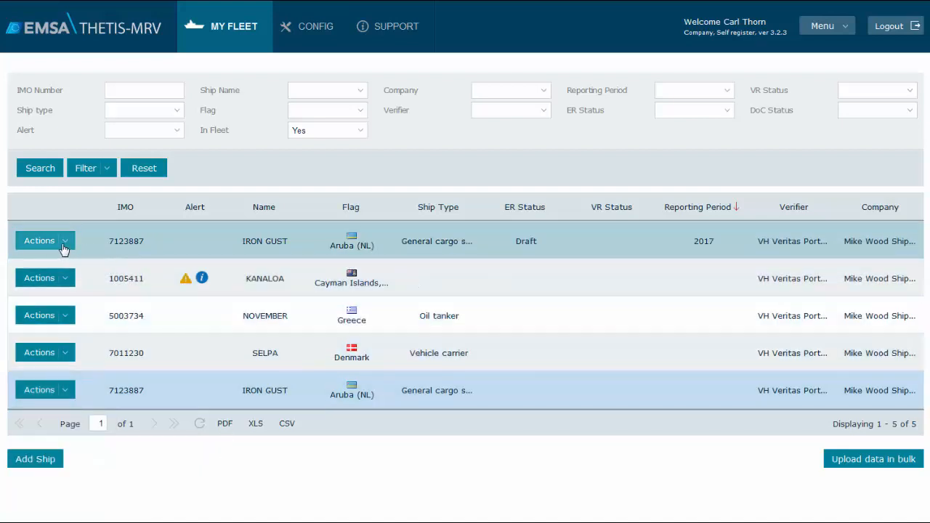
pyautogui.click(39, 241)
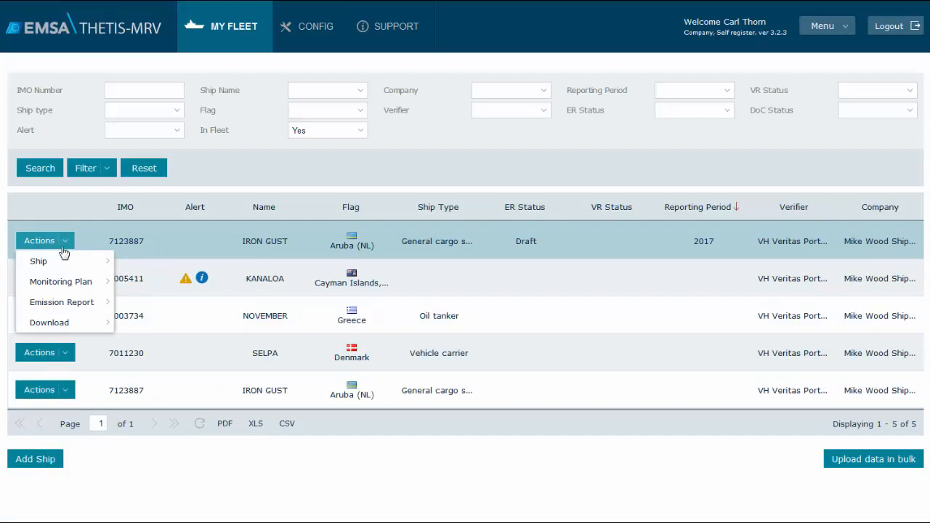
pyautogui.moveTo(61, 301)
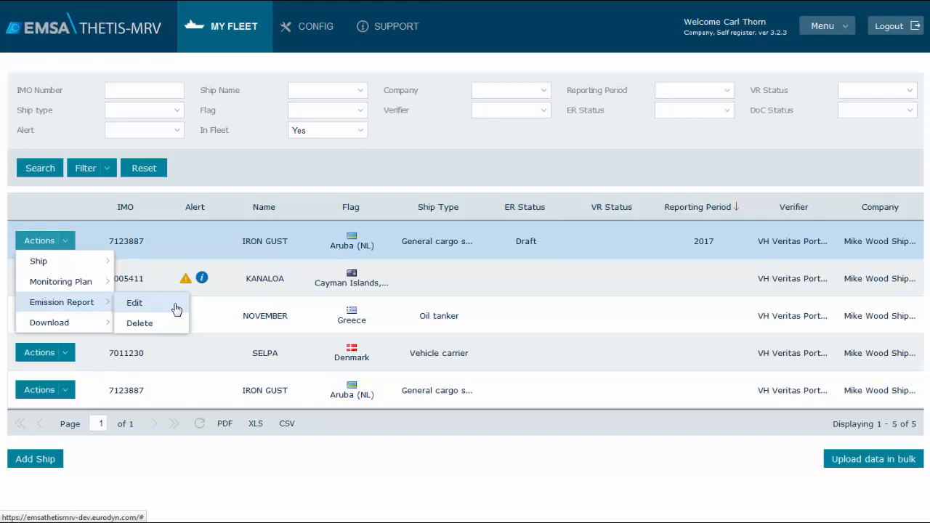
pyautogui.click(134, 303)
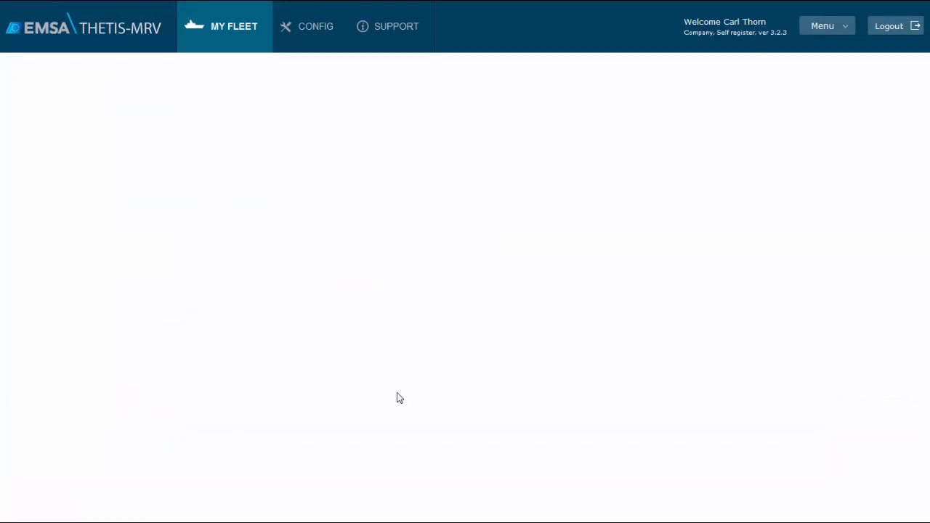